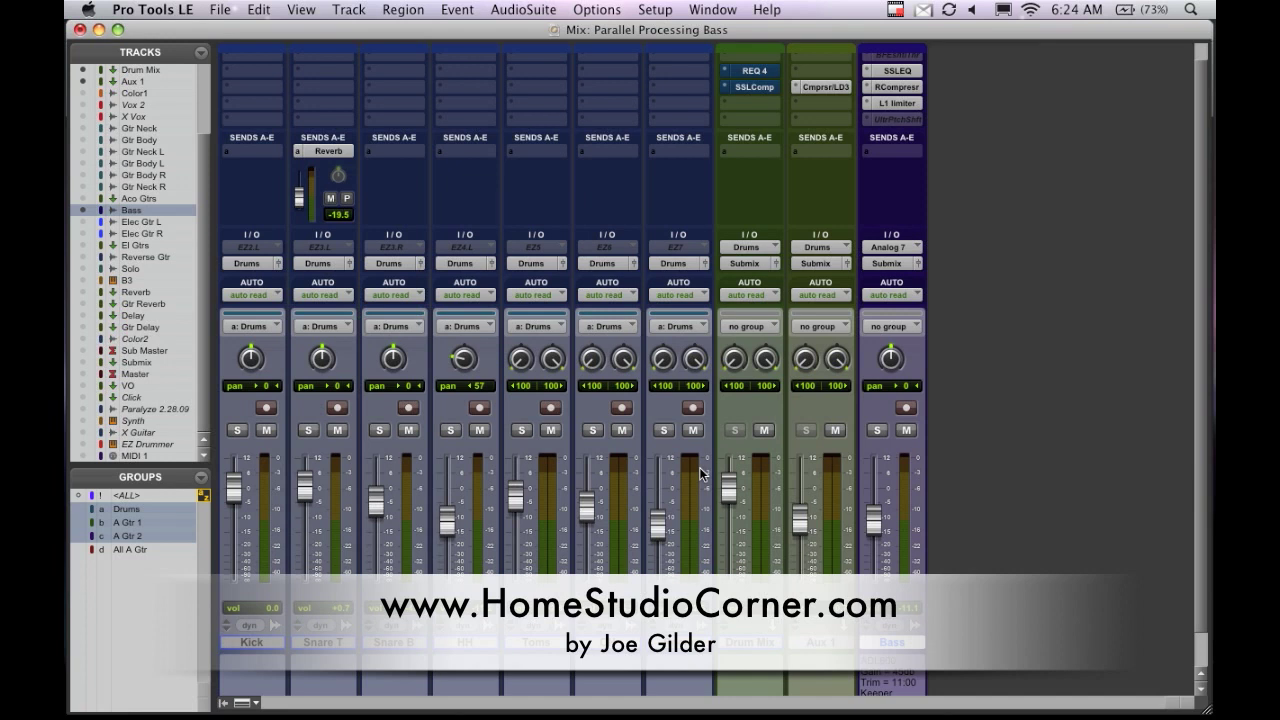
{"action": "mouse_move", "coordinate": [670, 434]}
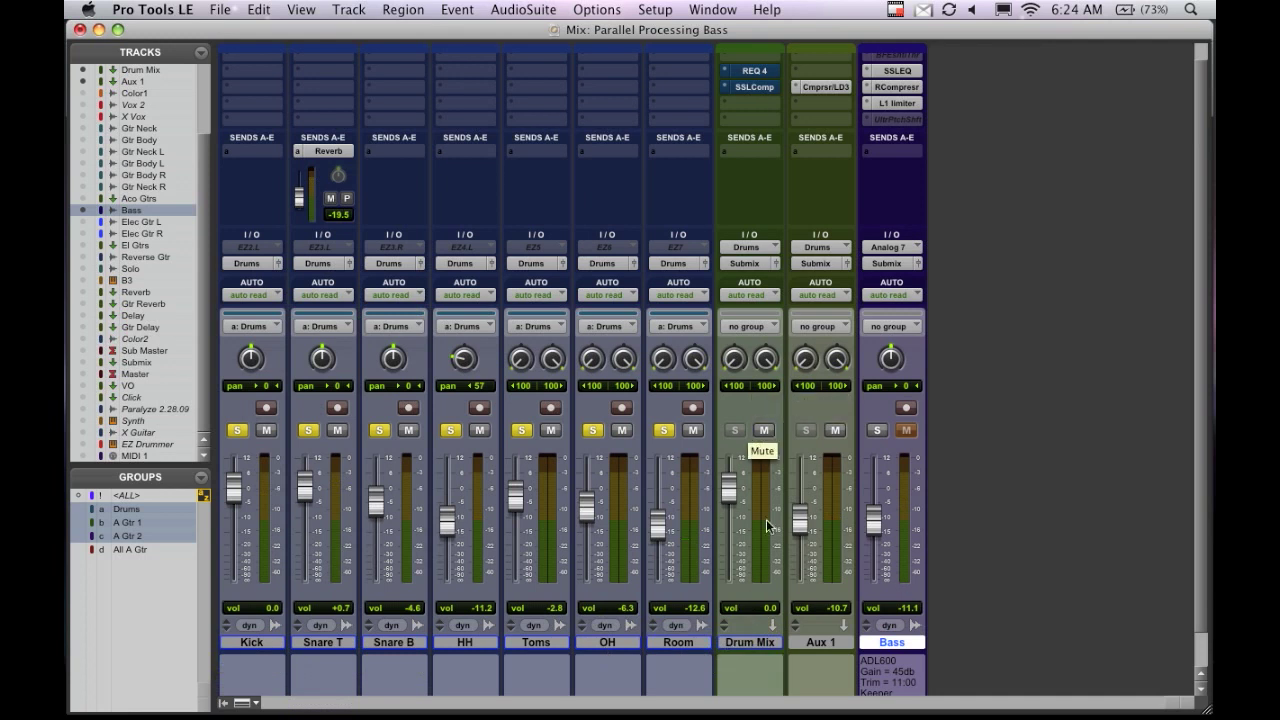
{"action": "mouse_move", "coordinate": [800, 608]}
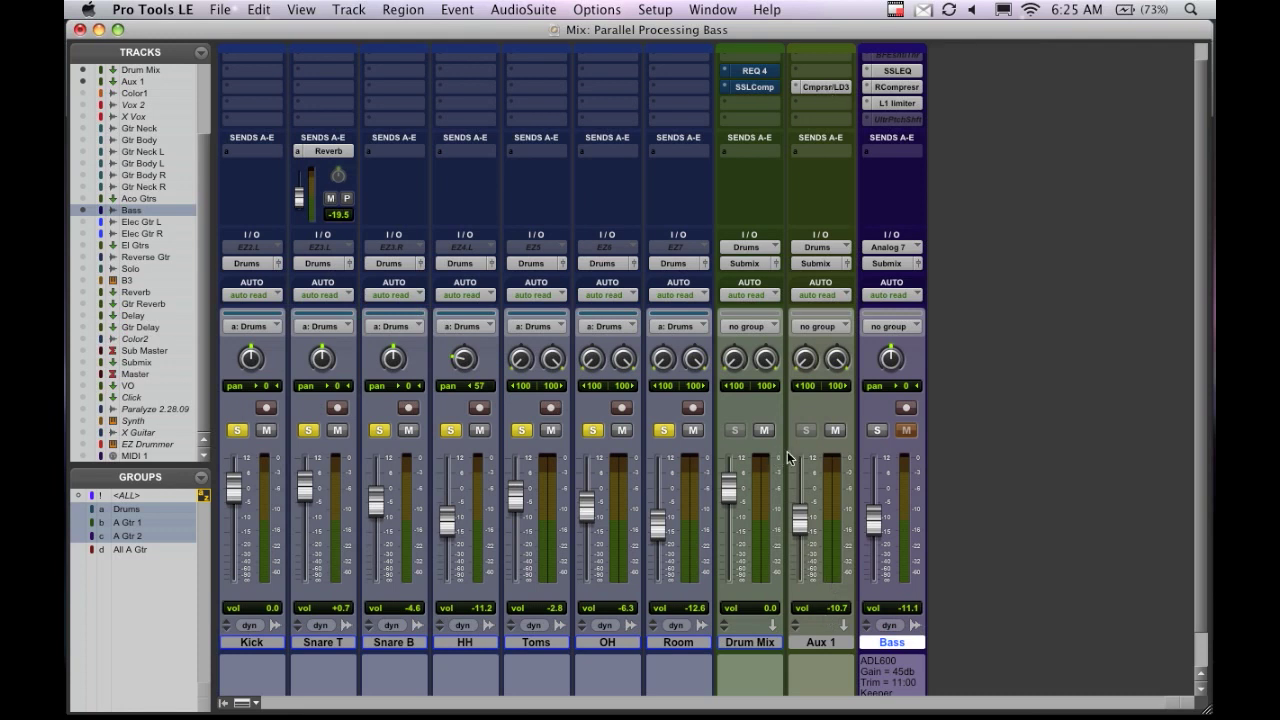
{"action": "mouse_move", "coordinate": [844, 436]}
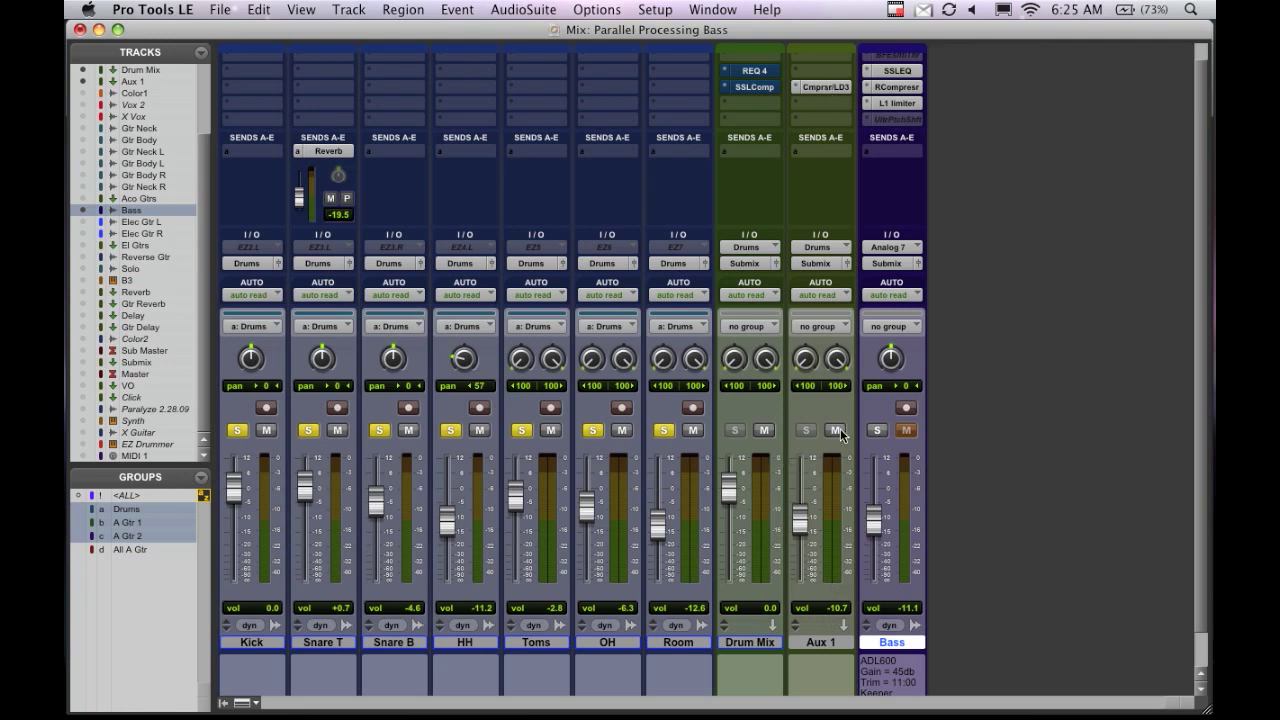
{"action": "mouse_move", "coordinate": [836, 432]}
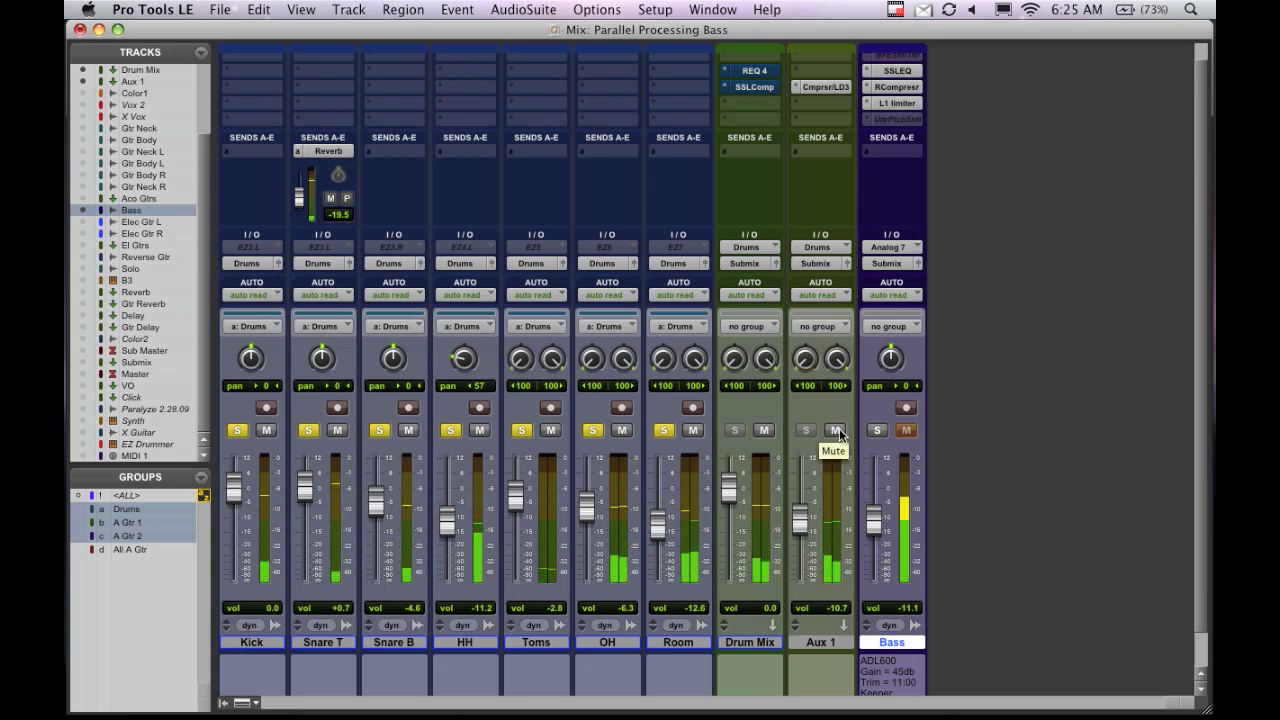
Step: Mute the Aux 1 parallel track, A/B the Drum Mix mute, then switch to the Edit window
{"action": "left_click", "coordinate": [836, 430]}
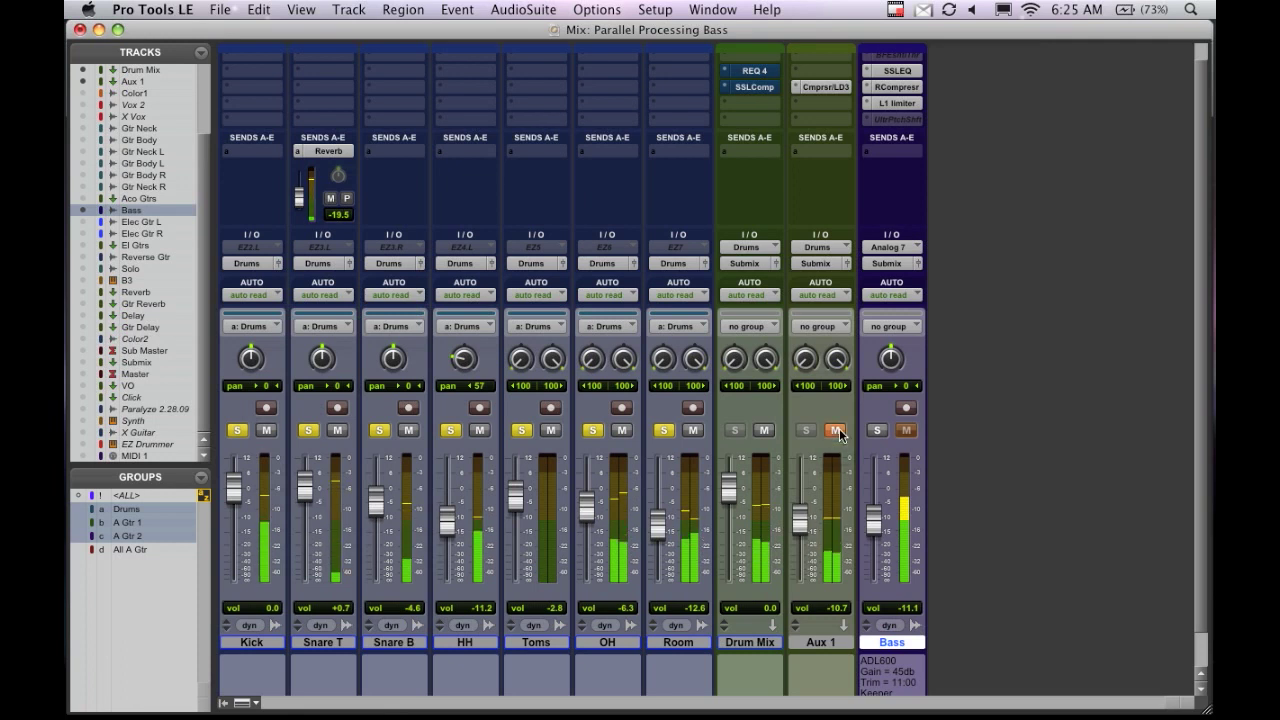
{"action": "mouse_move", "coordinate": [836, 430]}
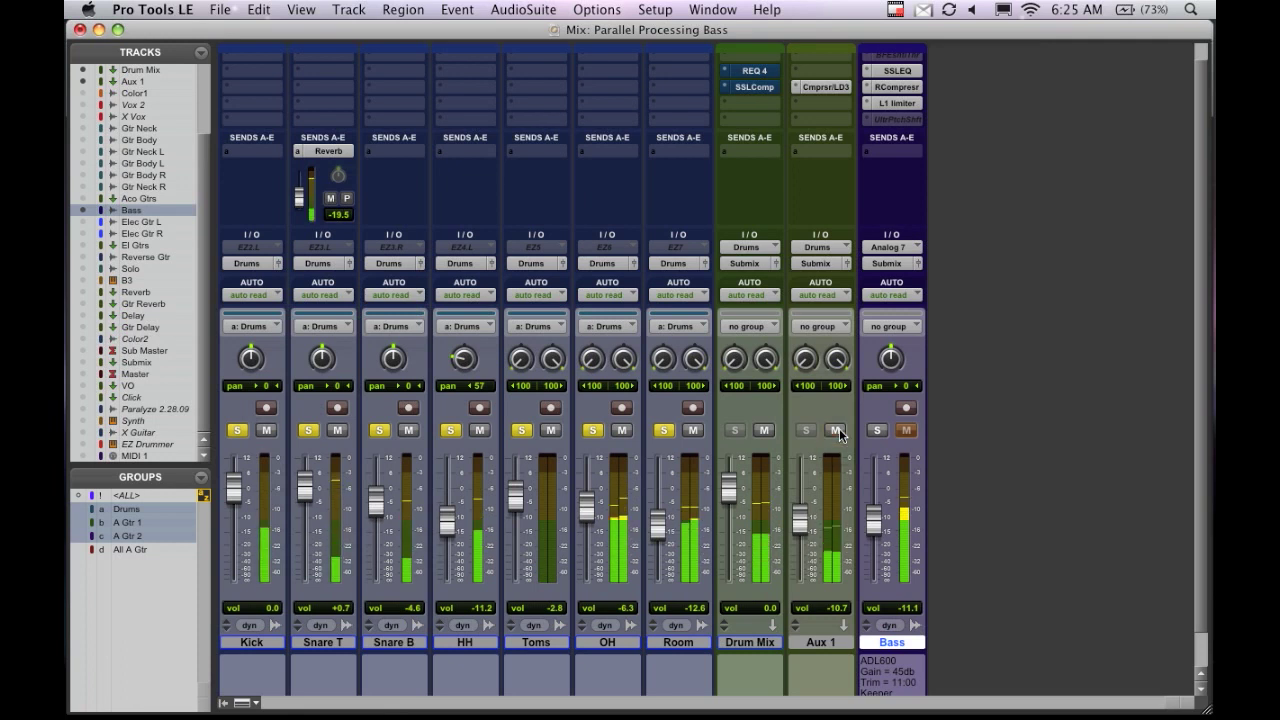
{"action": "left_click", "coordinate": [764, 430]}
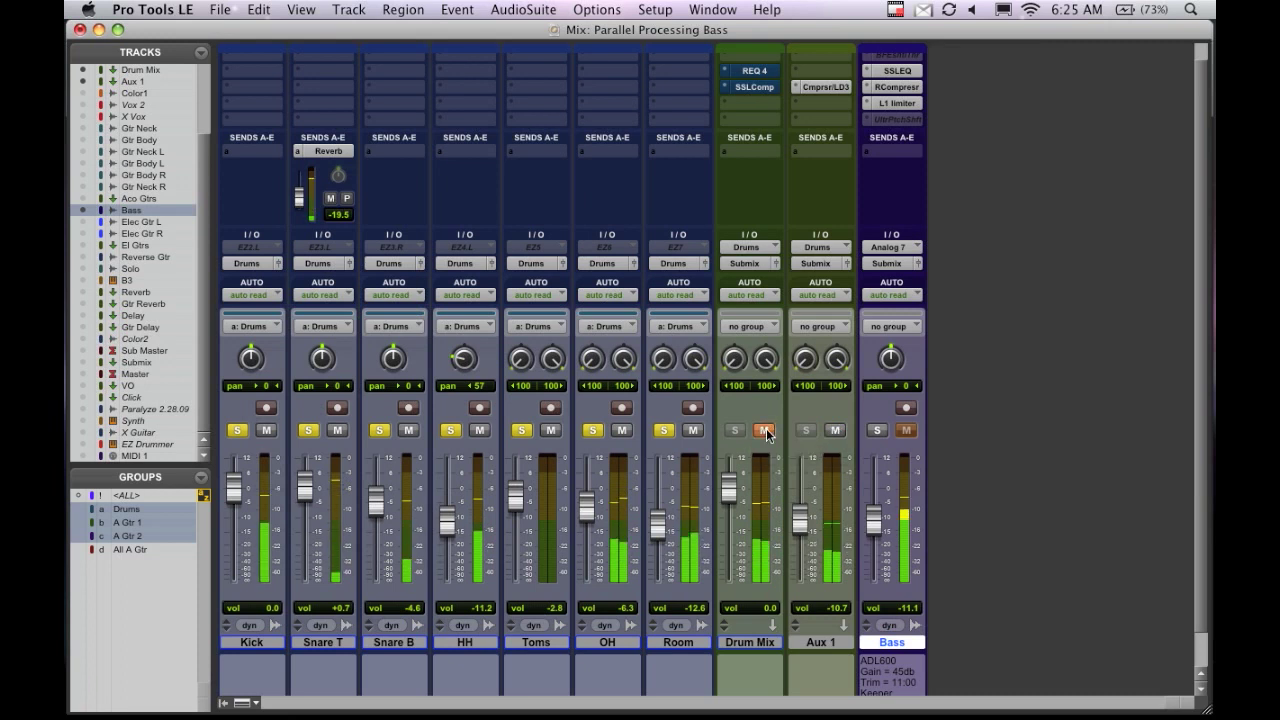
{"action": "left_click", "coordinate": [764, 430]}
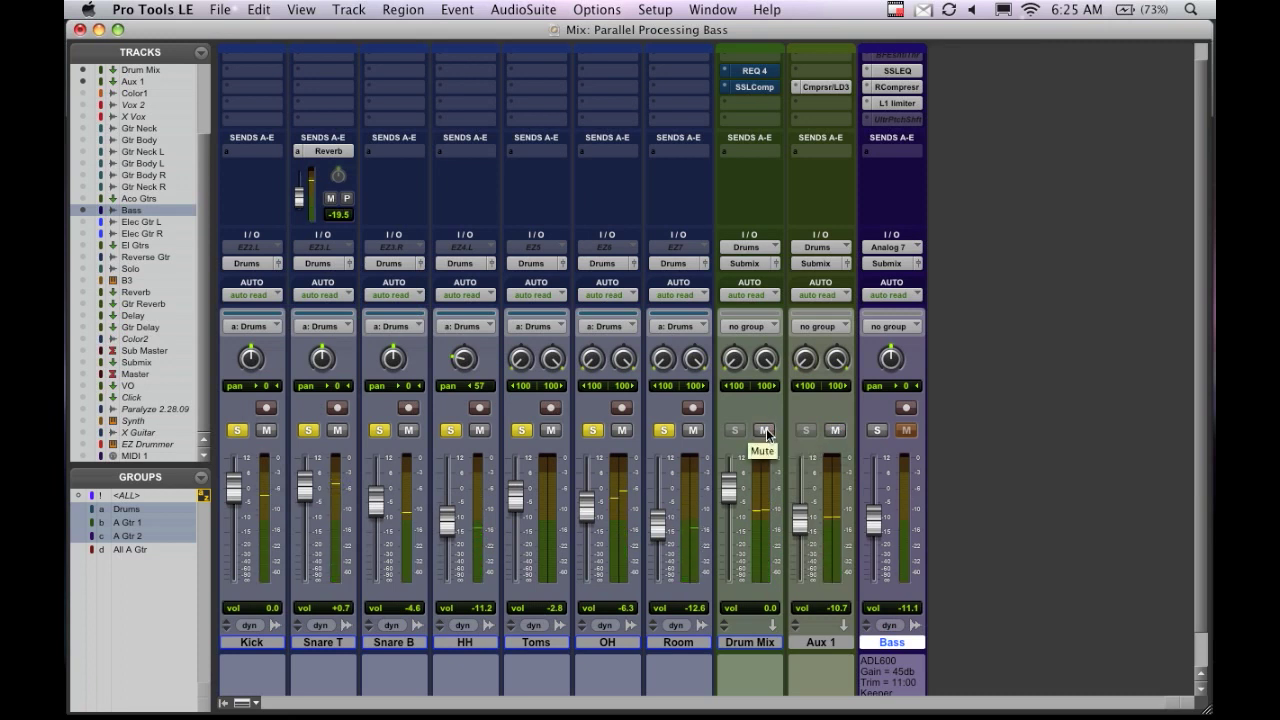
{"action": "mouse_move", "coordinate": [804, 430]}
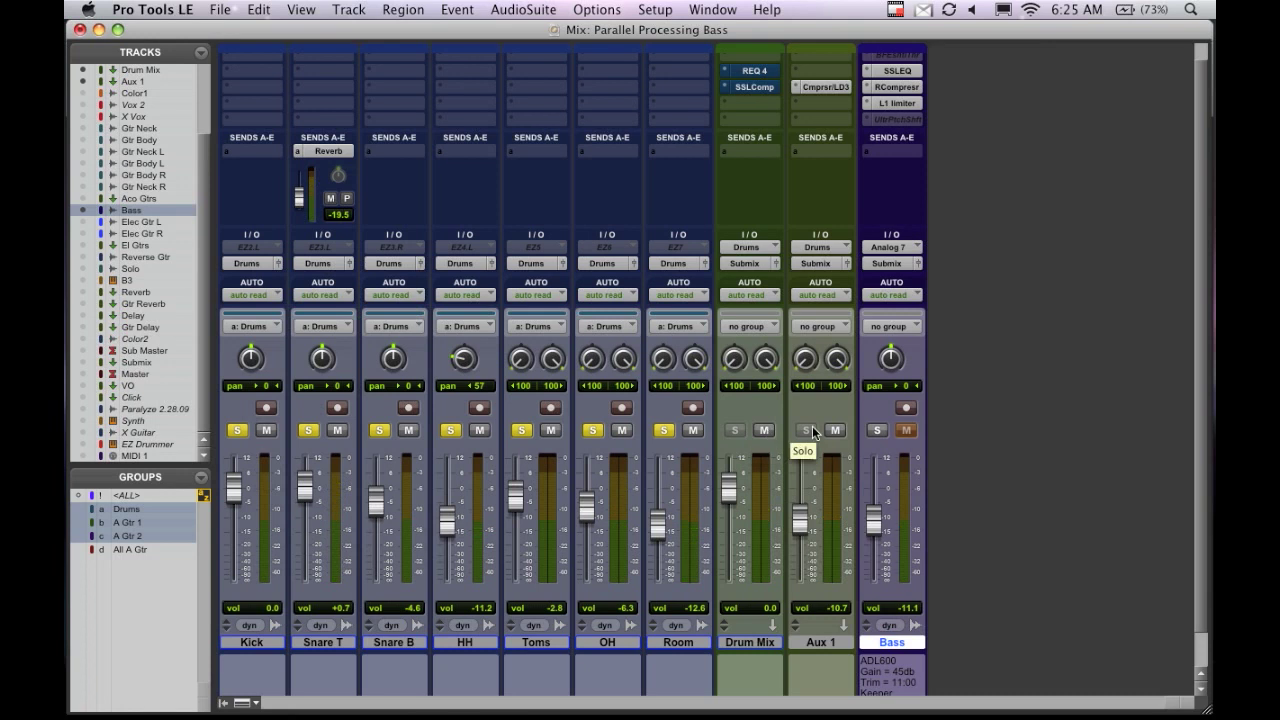
{"action": "mouse_move", "coordinate": [656, 446]}
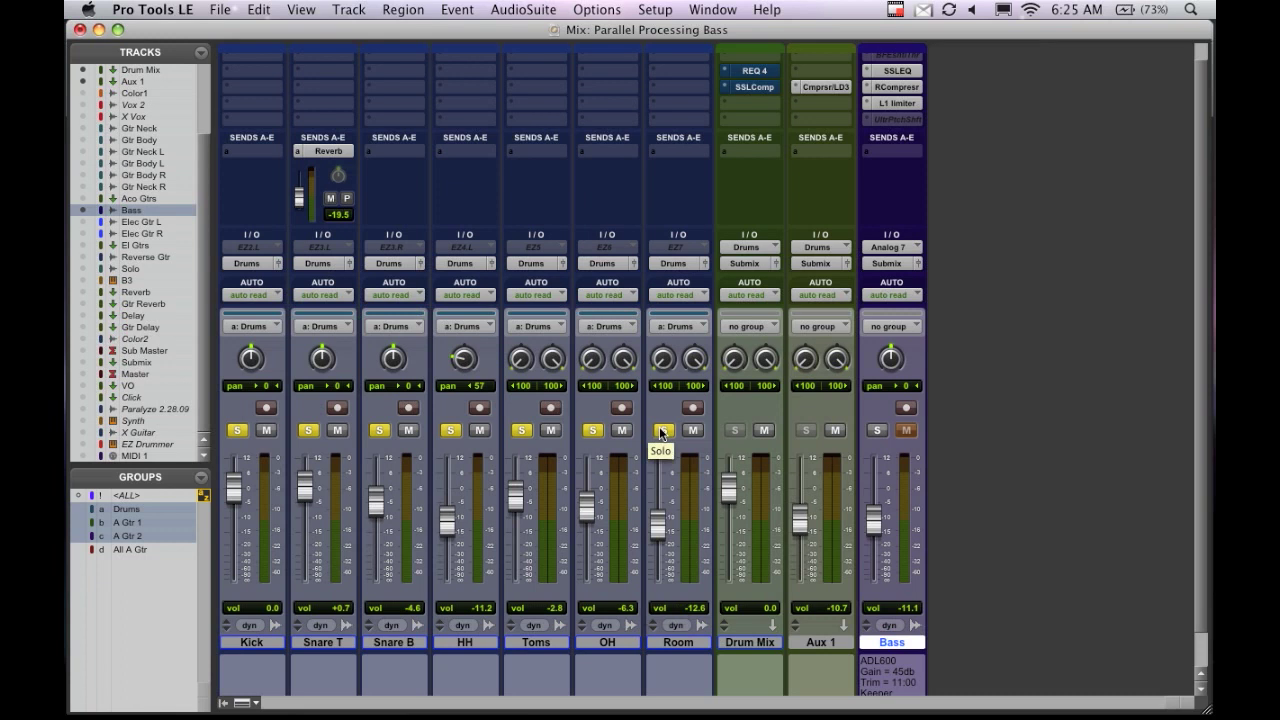
{"action": "mouse_move", "coordinate": [878, 430]}
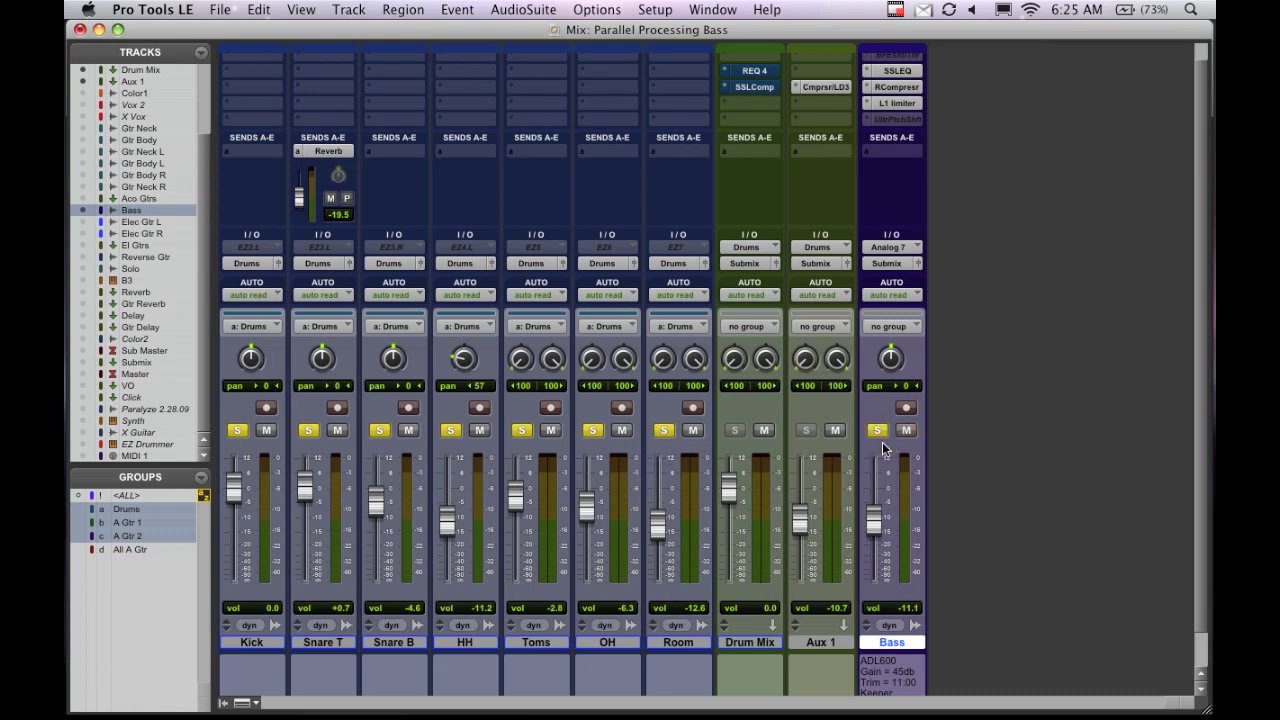
{"action": "left_click", "coordinate": [876, 432]}
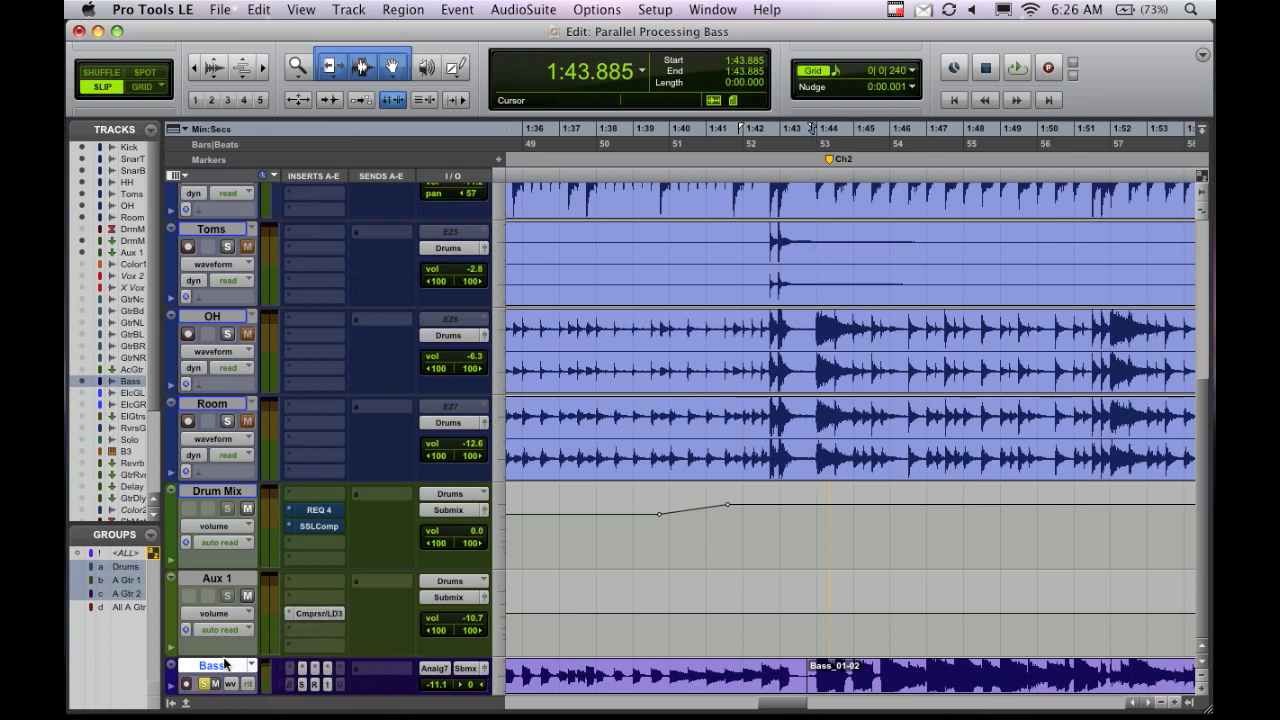
Step: Start duplicating the Bass playlist (proposed name Bass.01) and cancel it
{"action": "left_click", "coordinate": [236, 664]}
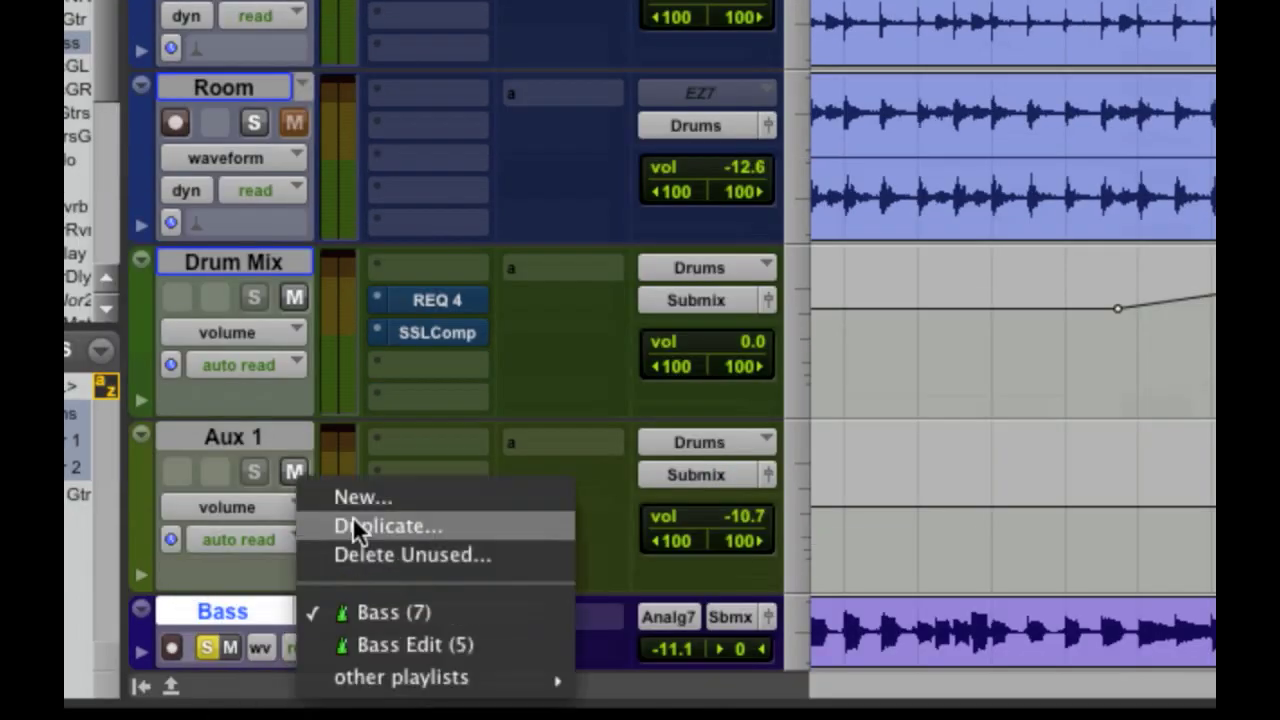
{"action": "left_click", "coordinate": [428, 508]}
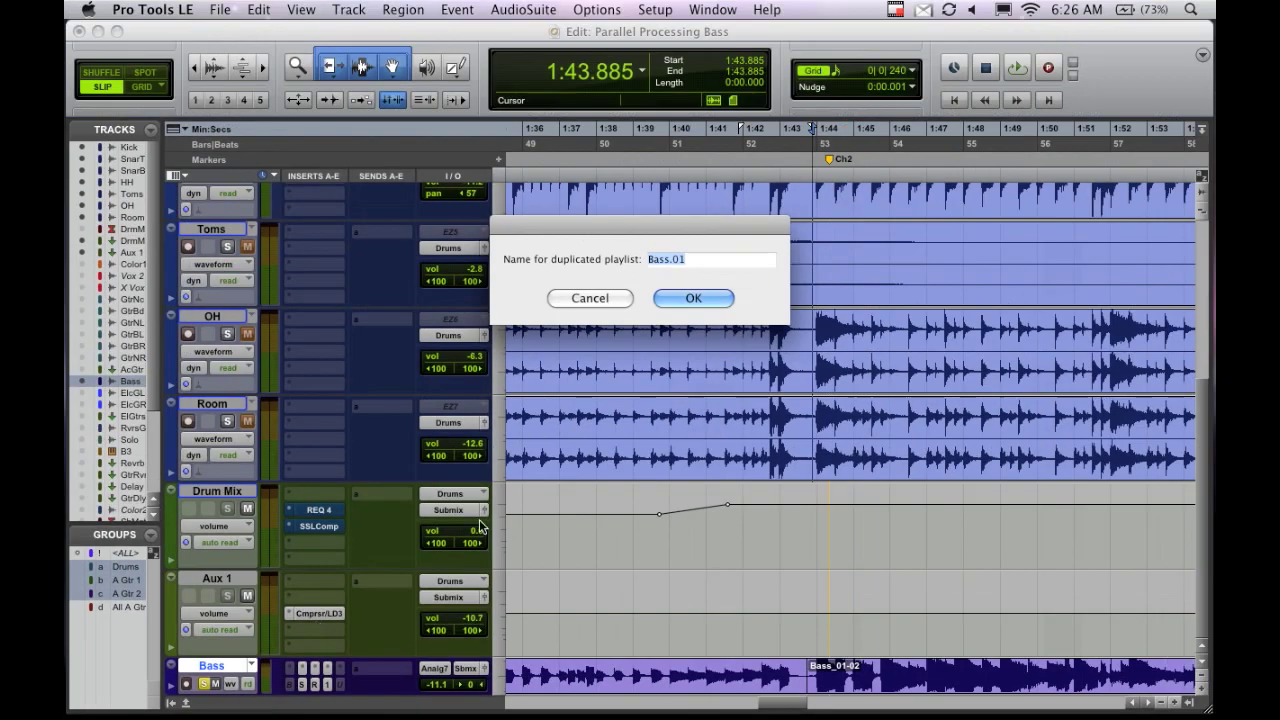
{"action": "left_click", "coordinate": [692, 298]}
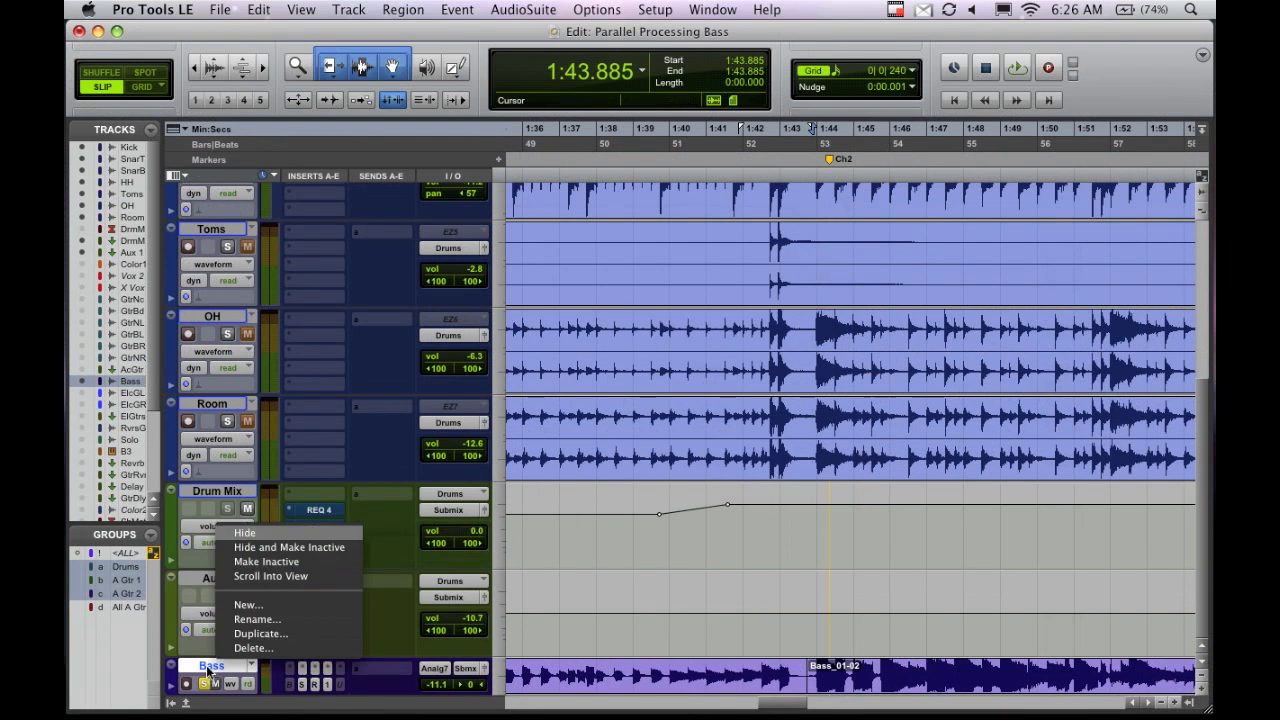
Step: Duplicate the Bass track with playlists, automation, inserts, sends and groups copied
{"action": "left_click", "coordinate": [260, 632]}
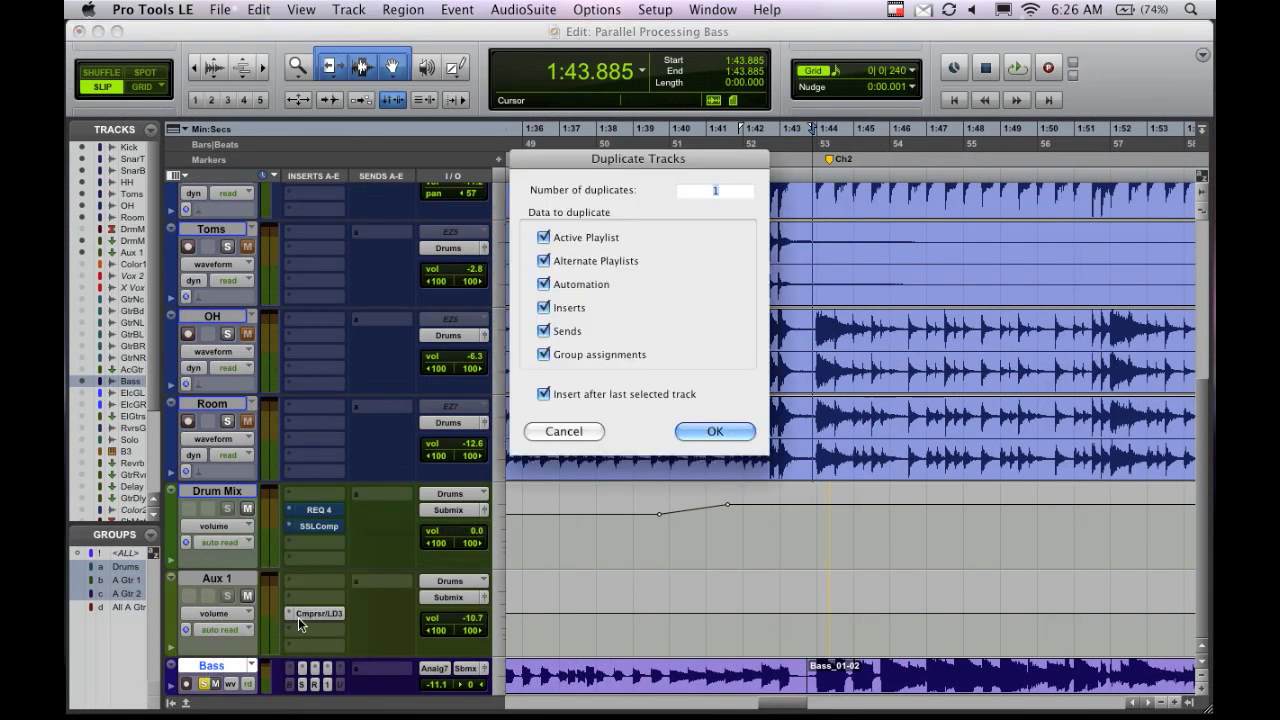
{"action": "mouse_move", "coordinate": [632, 288]}
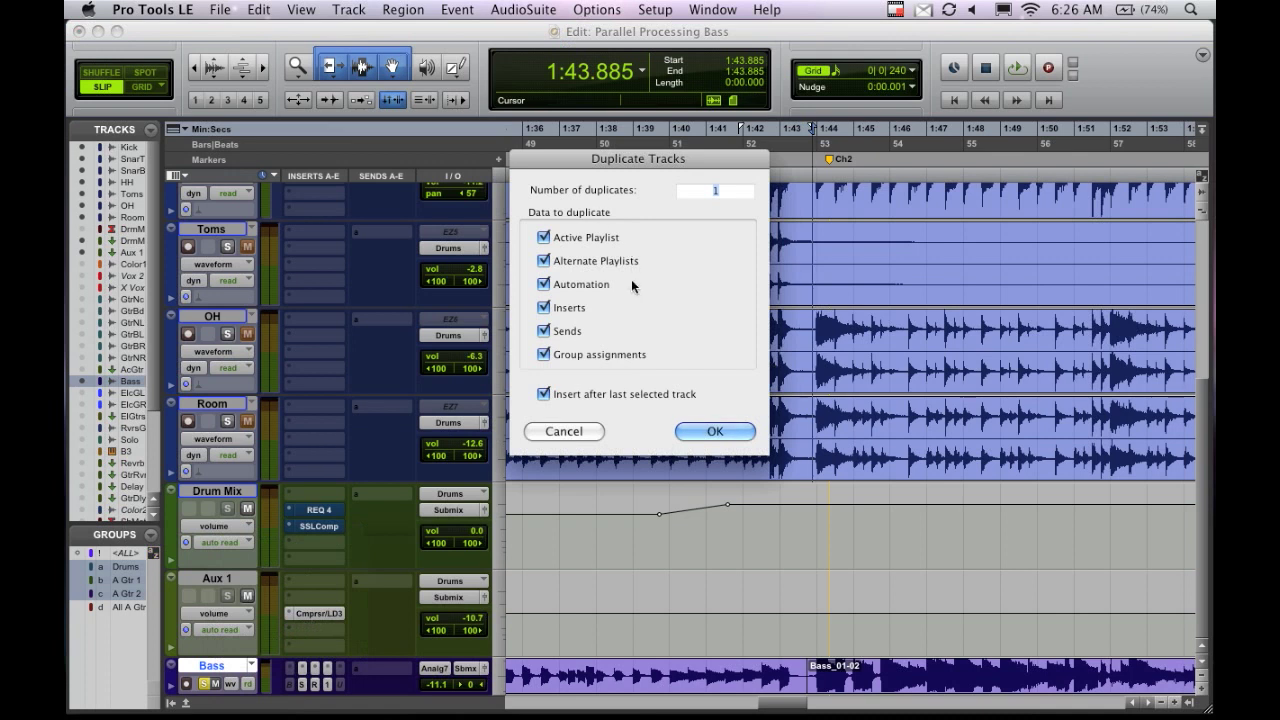
{"action": "left_click", "coordinate": [714, 432]}
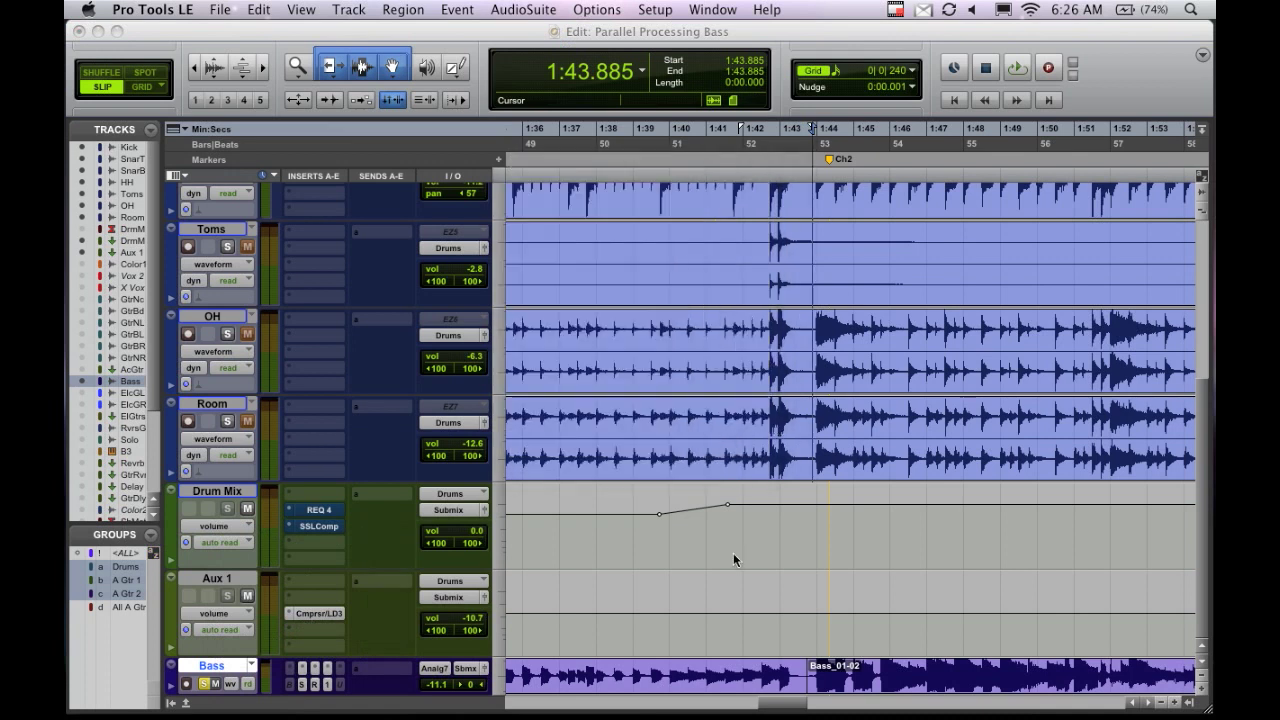
{"action": "mouse_move", "coordinate": [656, 556]}
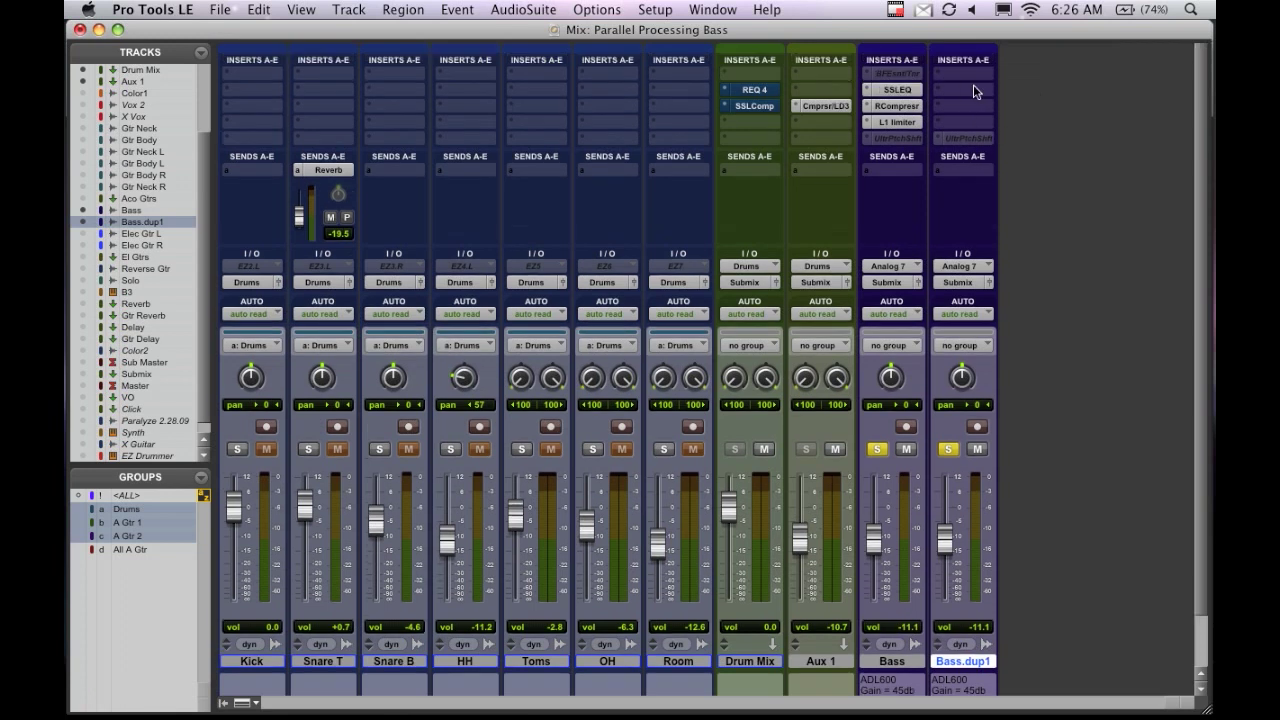
{"action": "mouse_move", "coordinate": [990, 270]}
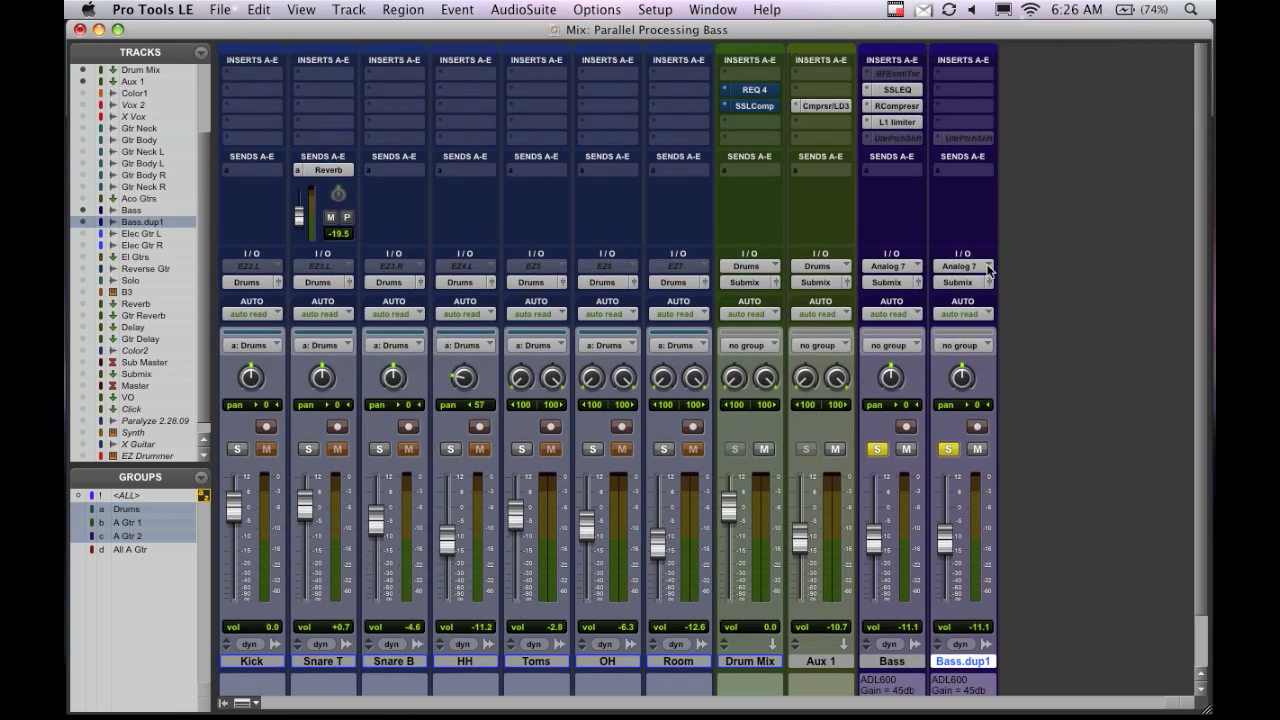
{"action": "mouse_move", "coordinate": [964, 266]}
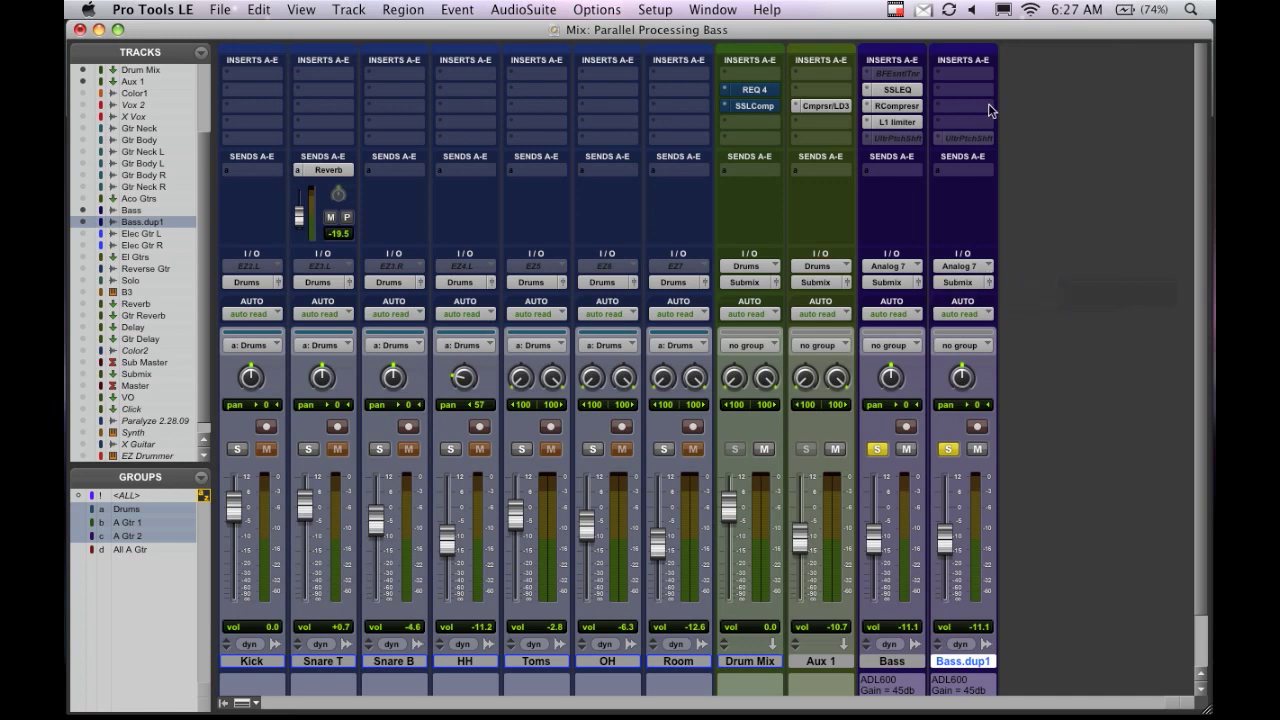
Step: Insert AIR Distortion (mono) from the Harmonic plug-ins onto Bass.dup1
{"action": "left_click", "coordinate": [962, 72]}
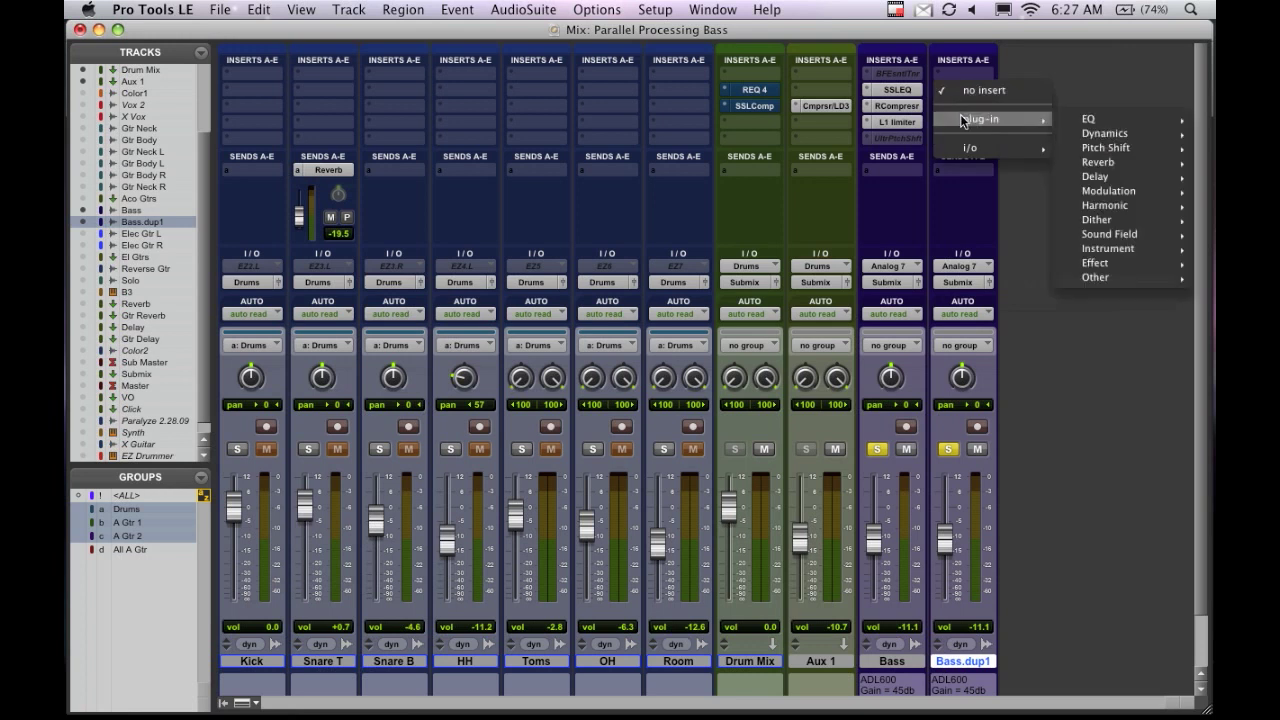
{"action": "mouse_move", "coordinate": [1104, 132]}
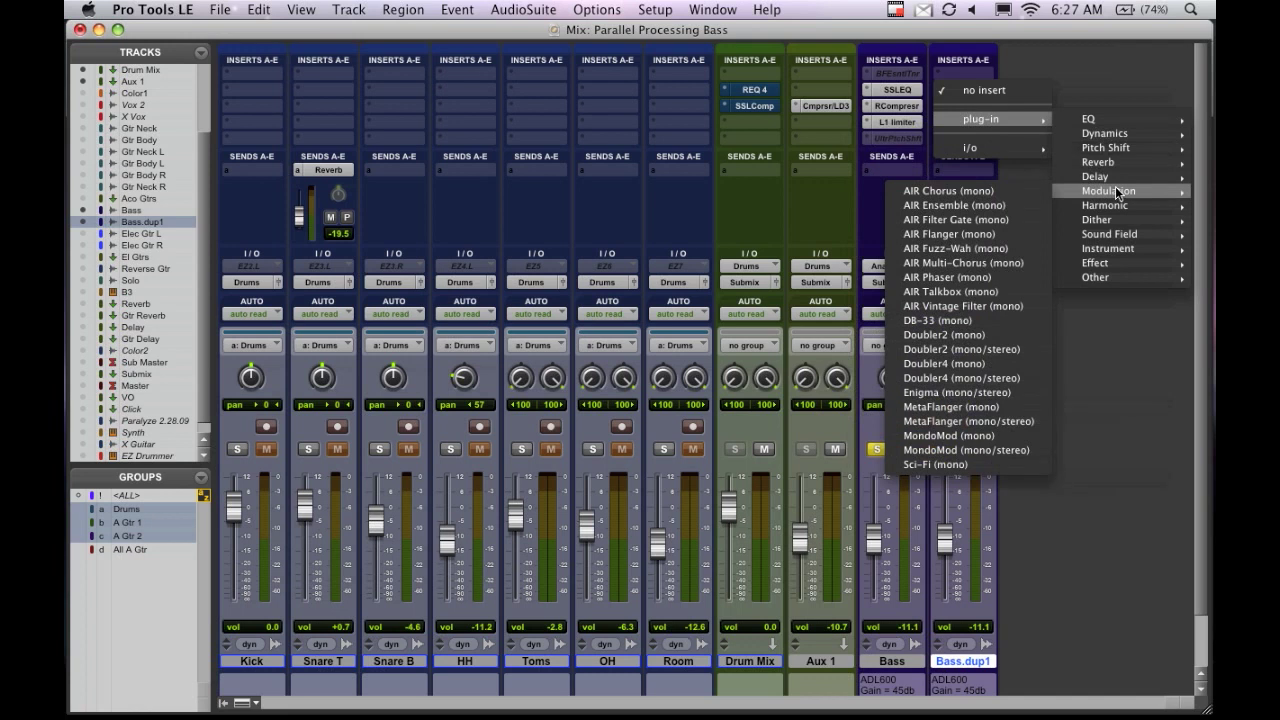
{"action": "mouse_move", "coordinate": [1104, 204]}
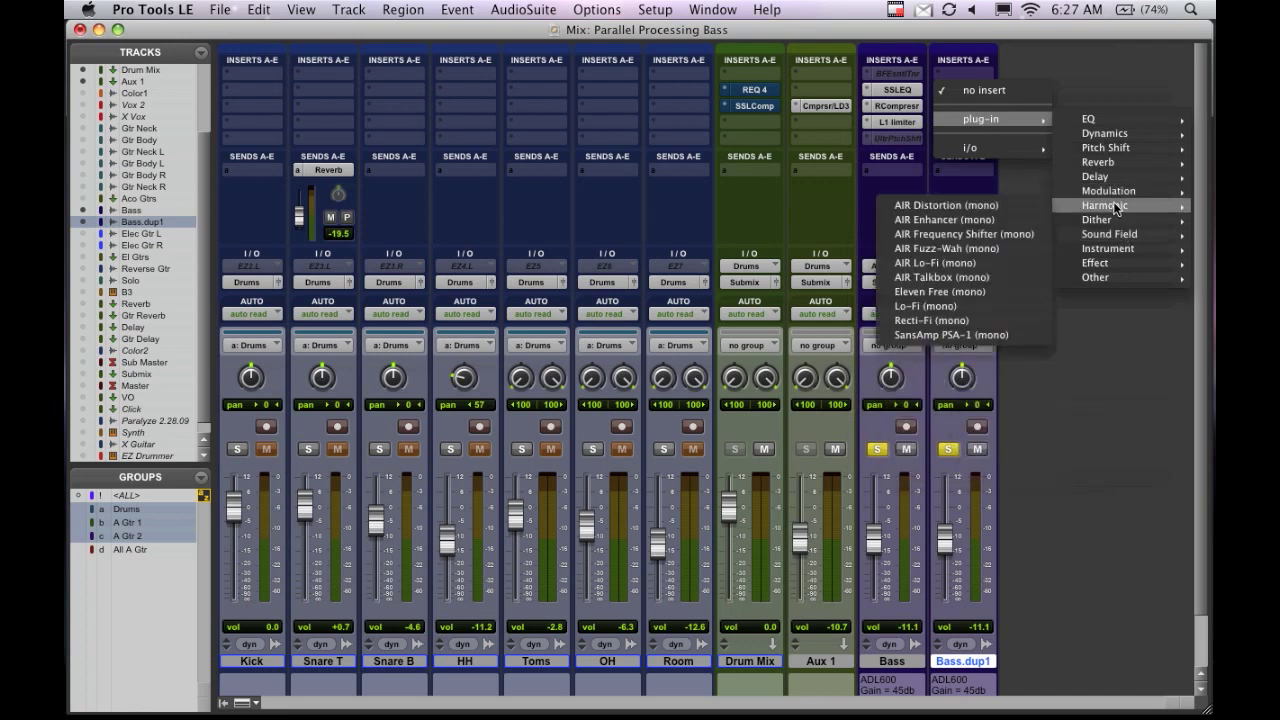
{"action": "mouse_move", "coordinate": [1008, 204]}
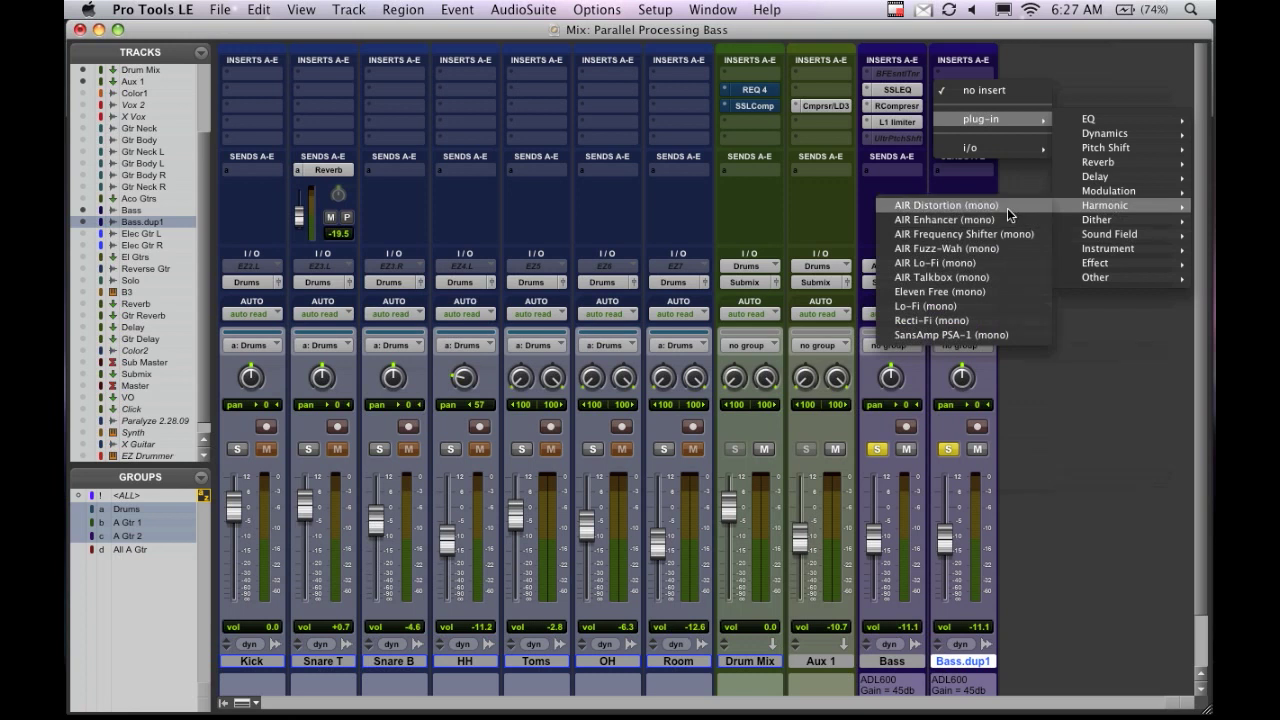
{"action": "left_click", "coordinate": [936, 204]}
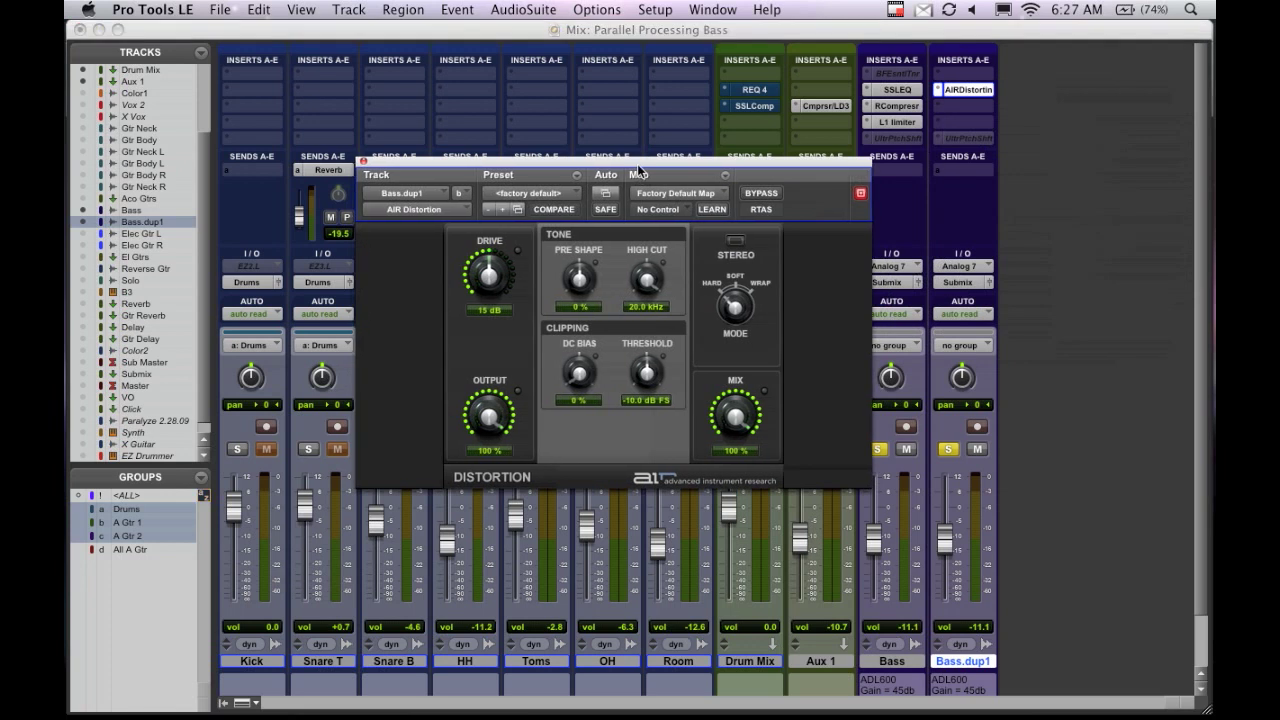
Step: Move the AIR Distortion window aside and adjust its Drive while the soloed basses play
{"action": "left_click_drag", "start_coordinate": [636, 174], "coordinate": [700, 230]}
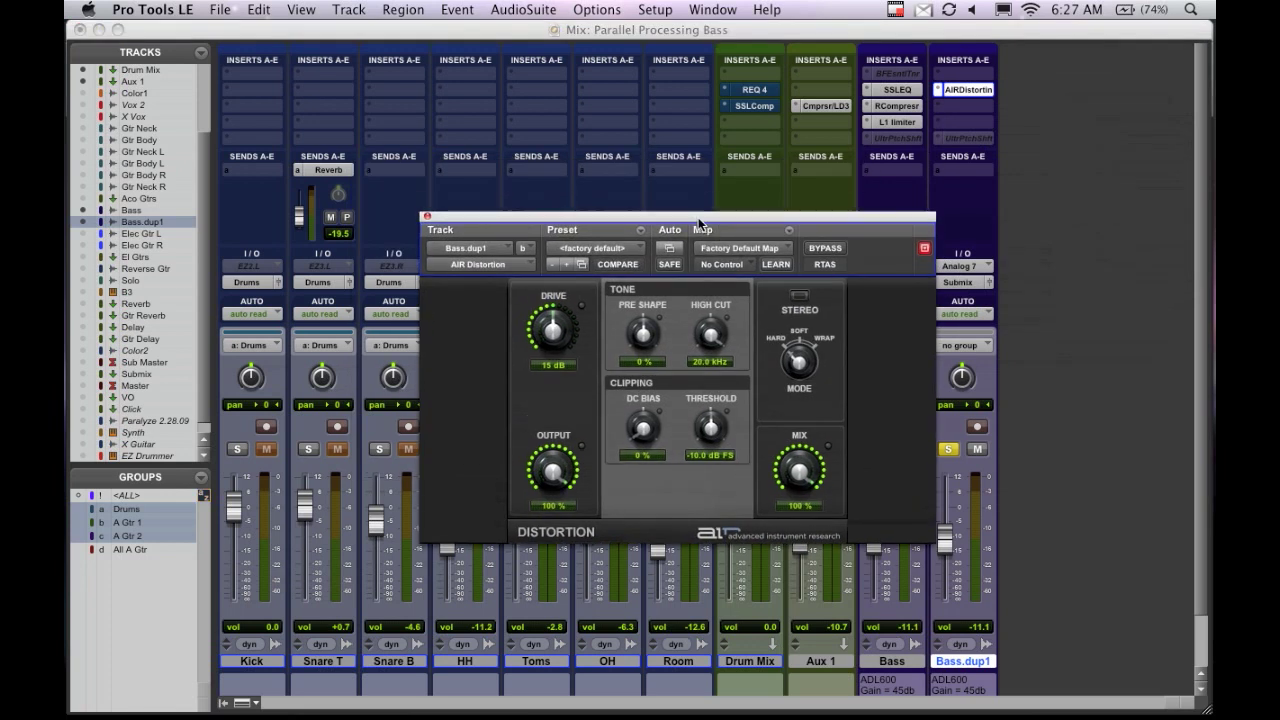
{"action": "mouse_move", "coordinate": [856, 220]}
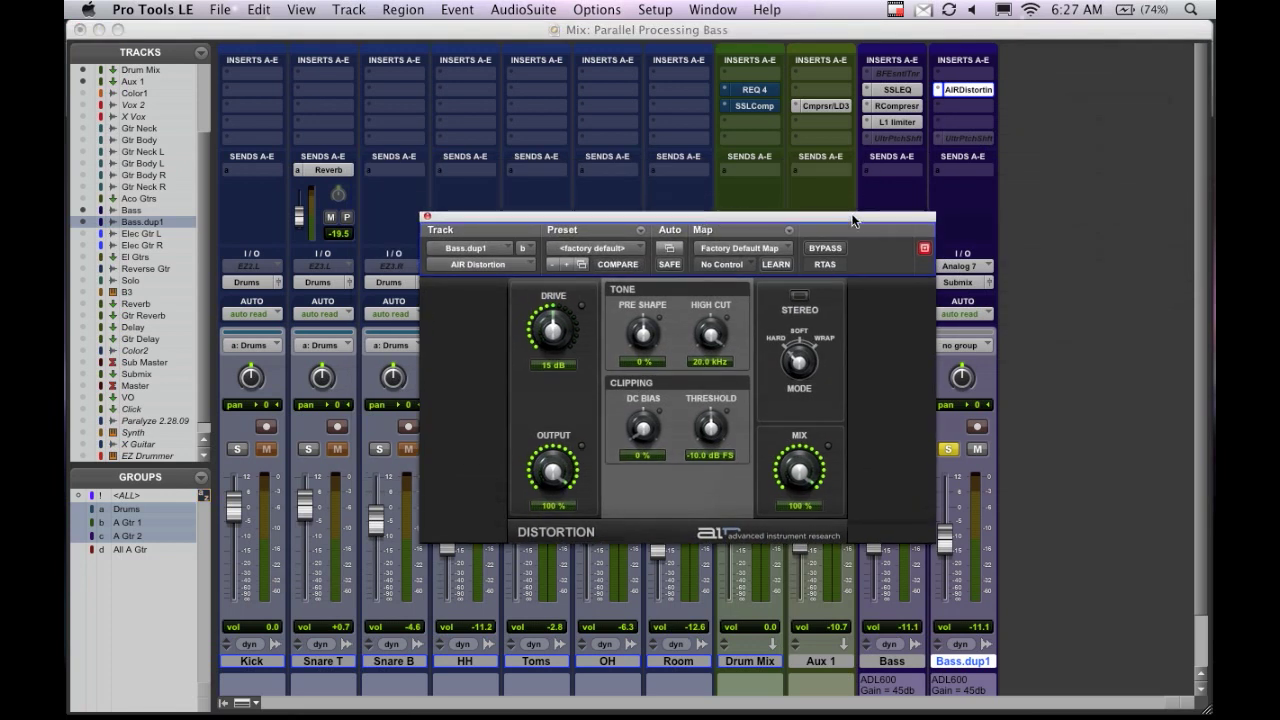
{"action": "left_click_drag", "start_coordinate": [680, 218], "coordinate": [536, 204]}
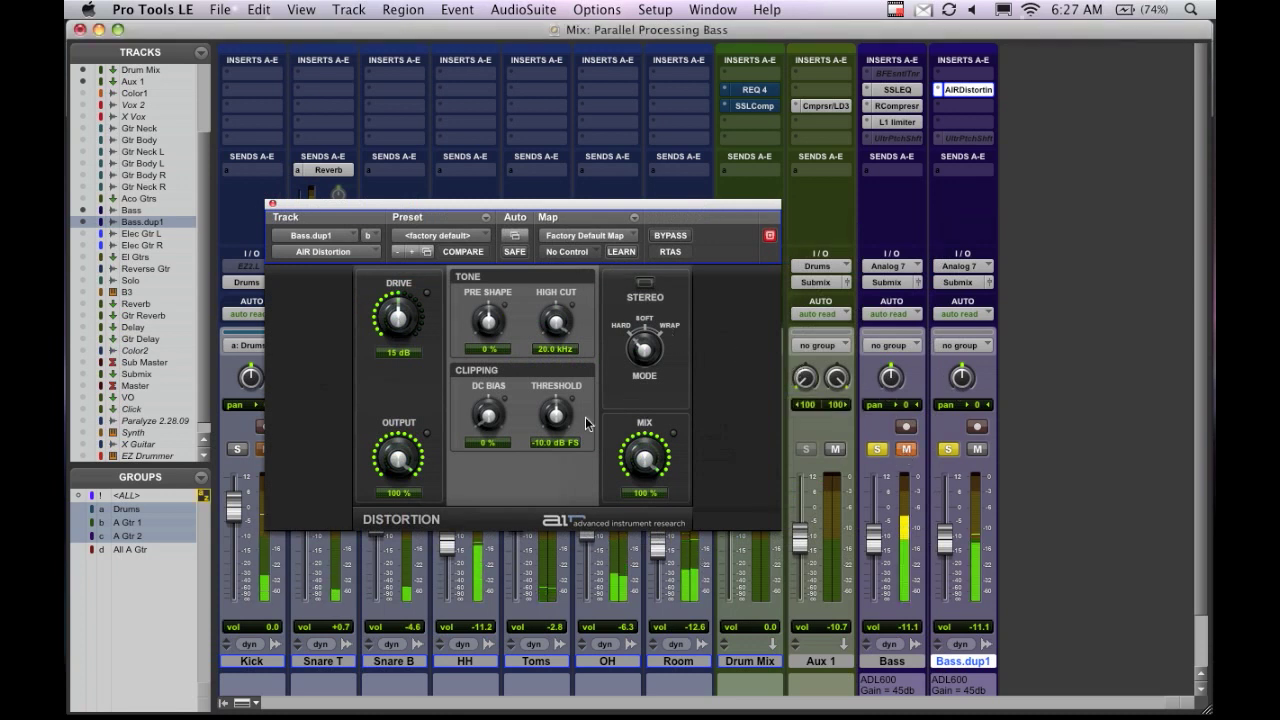
{"action": "left_click_drag", "start_coordinate": [398, 318], "coordinate": [404, 296]}
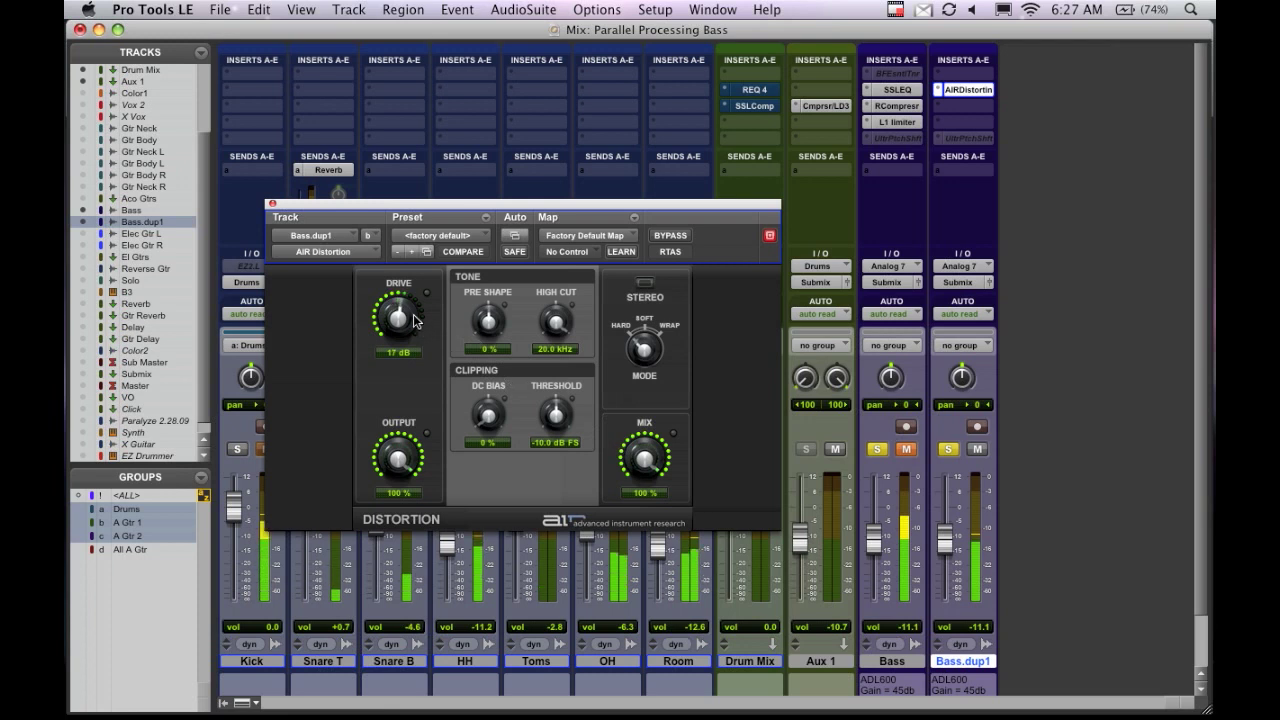
{"action": "left_click_drag", "start_coordinate": [398, 300], "coordinate": [398, 330]}
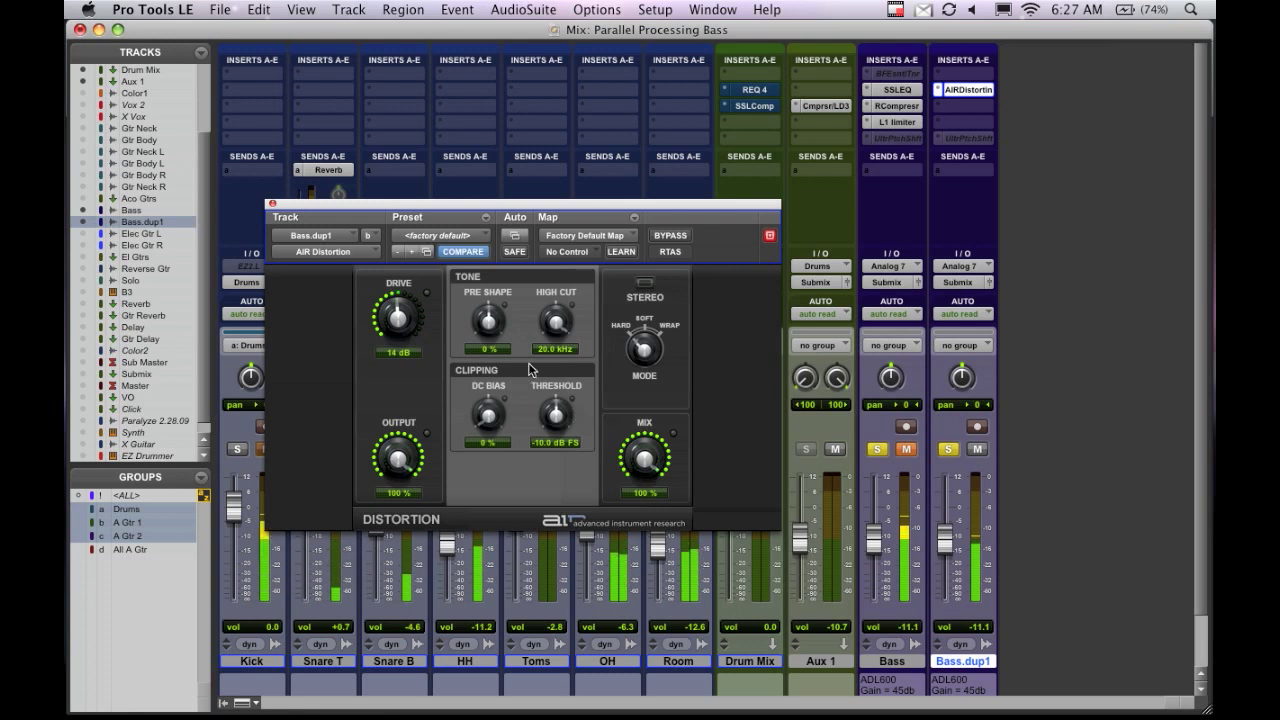
{"action": "mouse_move", "coordinate": [660, 356]}
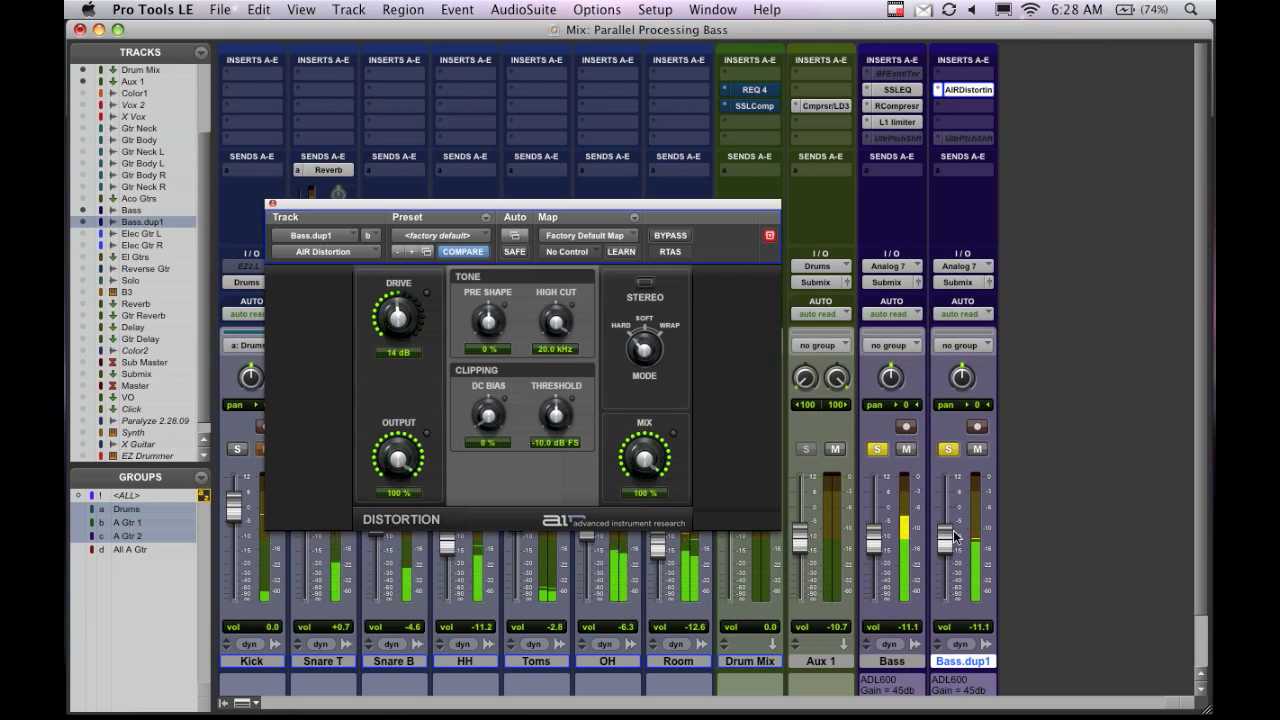
Step: Trim the Bass.dup1 fader and bring the distortion Drive down to about 9 dB
{"action": "left_click_drag", "start_coordinate": [948, 536], "coordinate": [948, 552]}
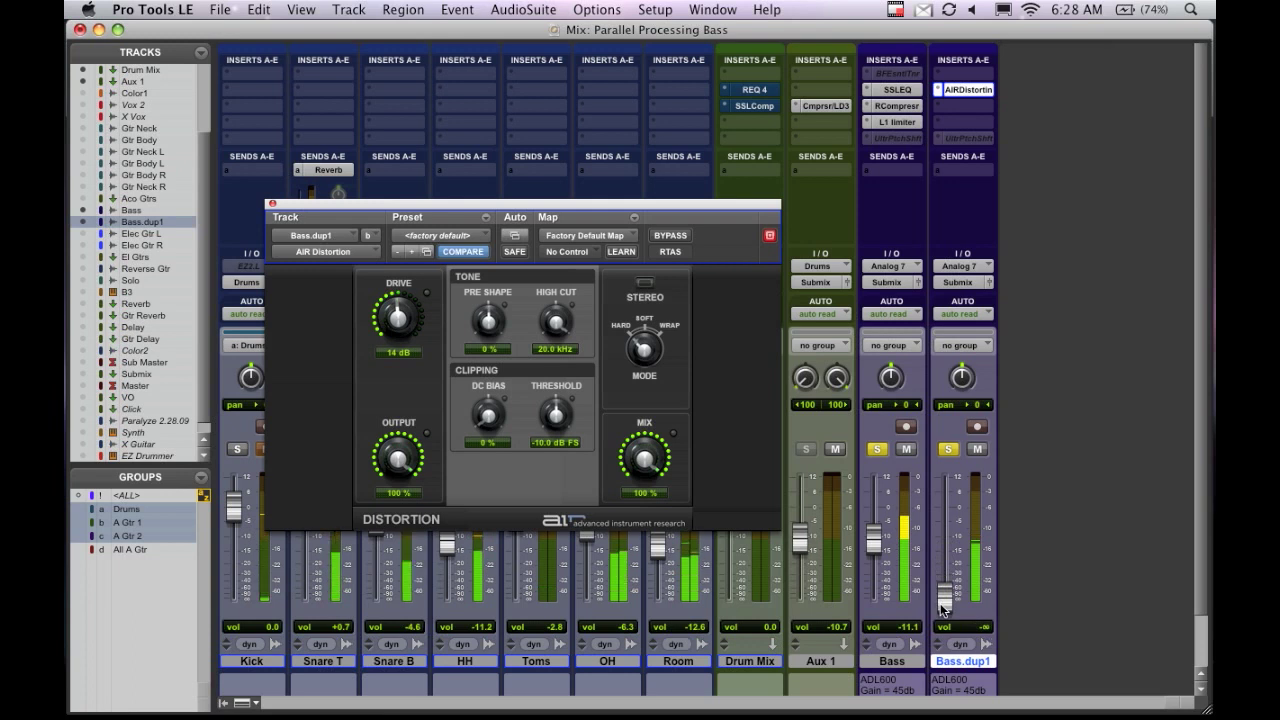
{"action": "left_click_drag", "start_coordinate": [944, 584], "coordinate": [944, 610]}
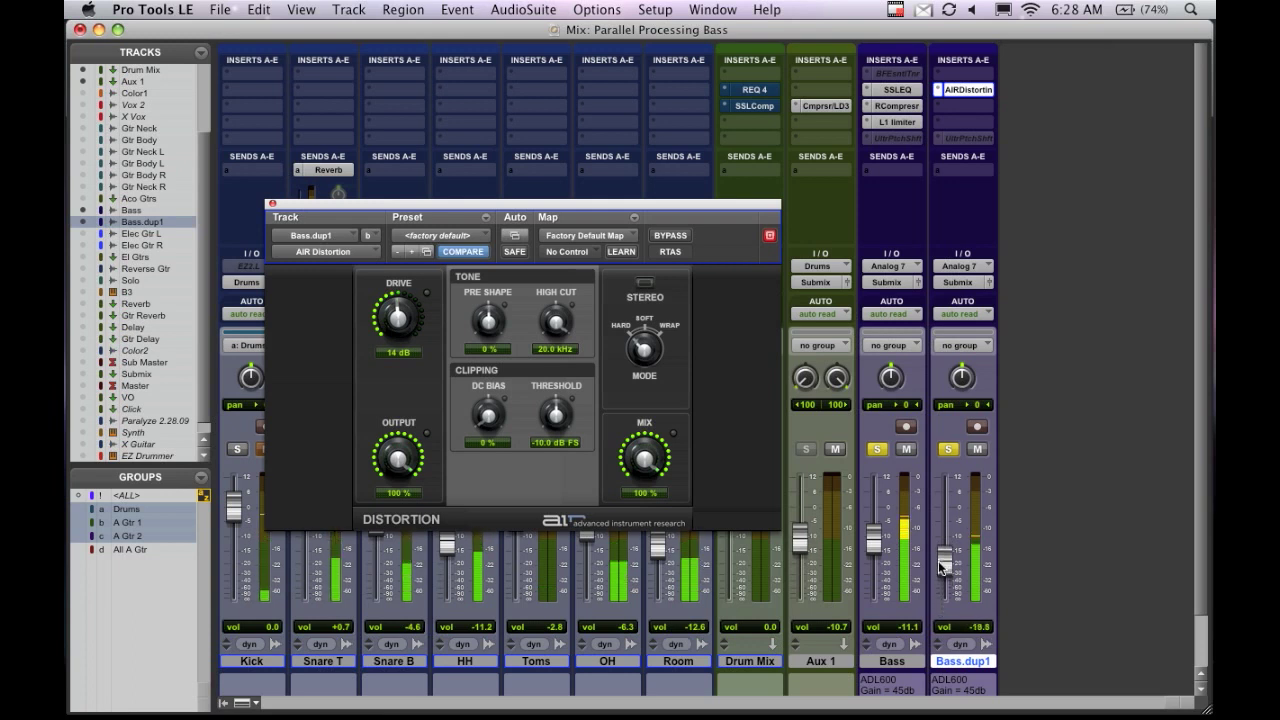
{"action": "left_click_drag", "start_coordinate": [944, 564], "coordinate": [944, 552]}
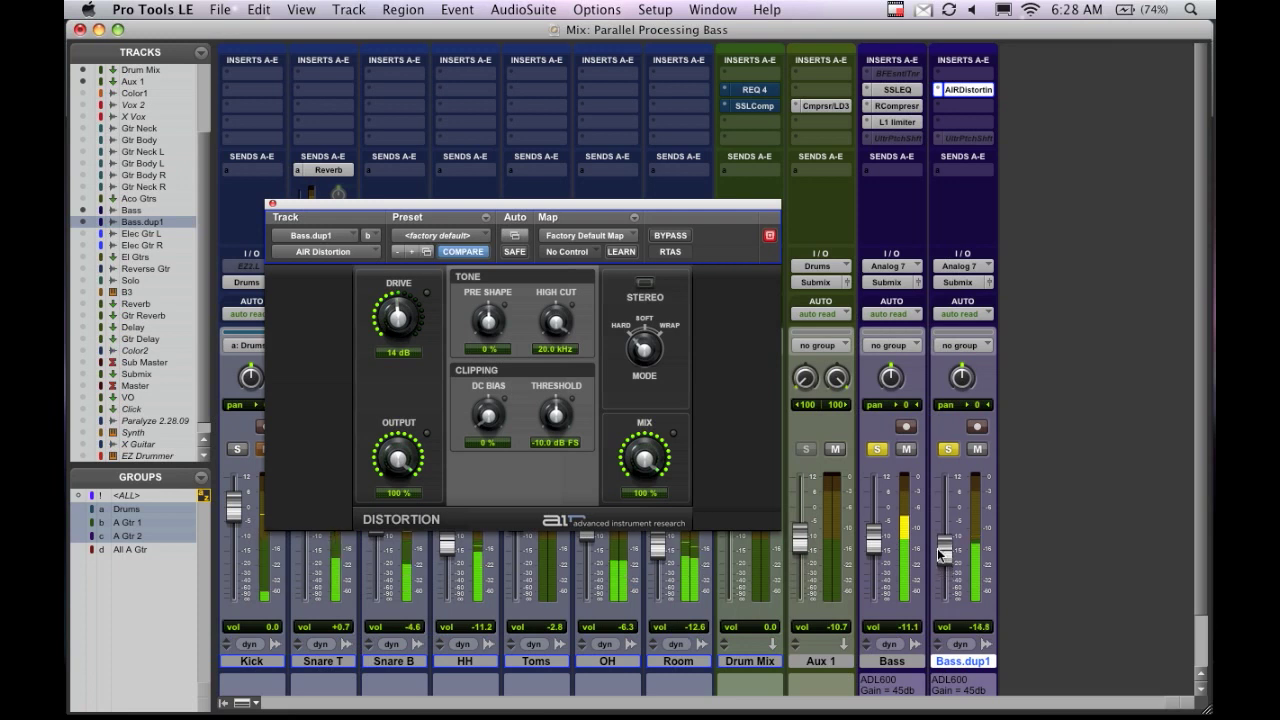
{"action": "mouse_move", "coordinate": [700, 480]}
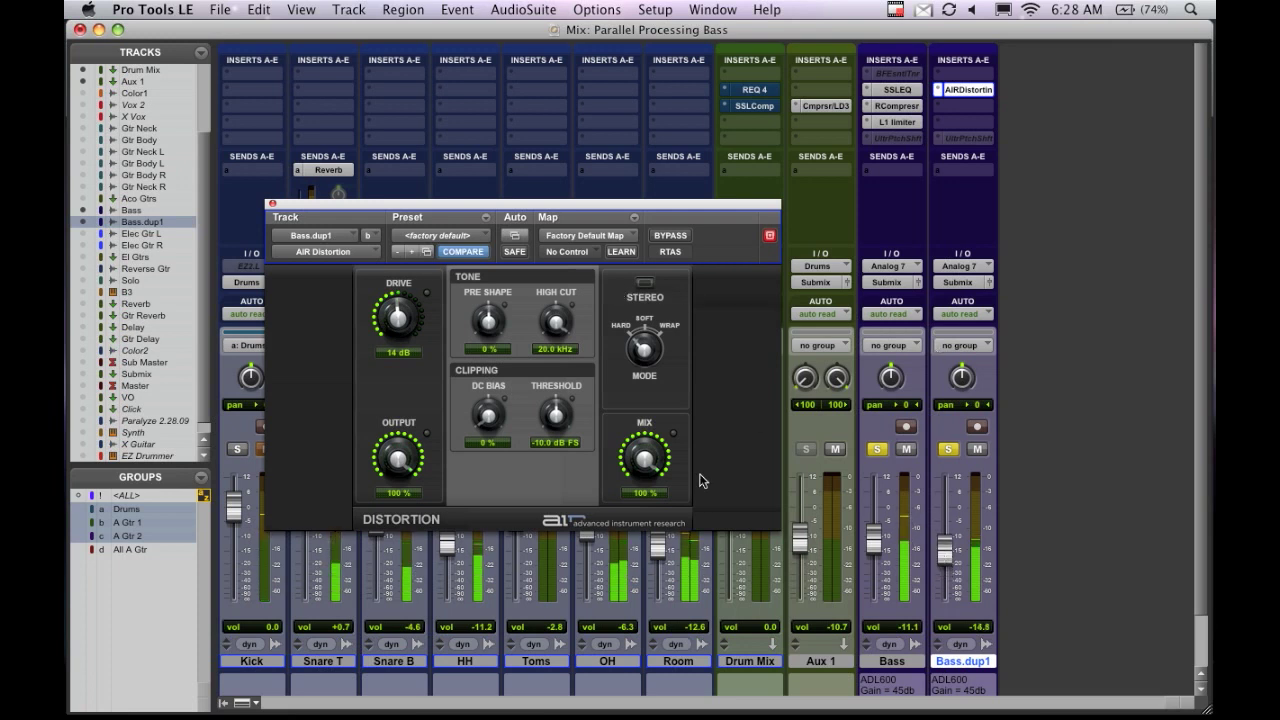
{"action": "left_click_drag", "start_coordinate": [398, 318], "coordinate": [404, 340]}
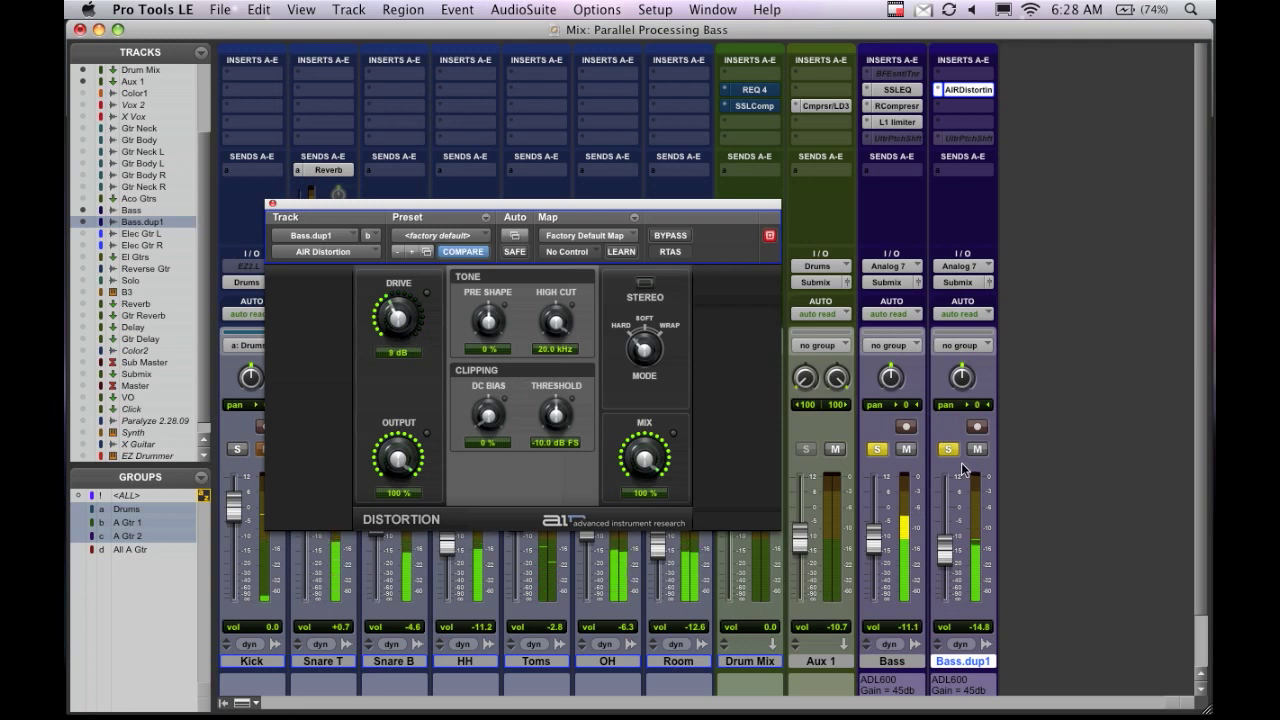
Step: Release the solos on Bass.dup1 and the original Bass to hear the full mix
{"action": "left_click", "coordinate": [876, 448]}
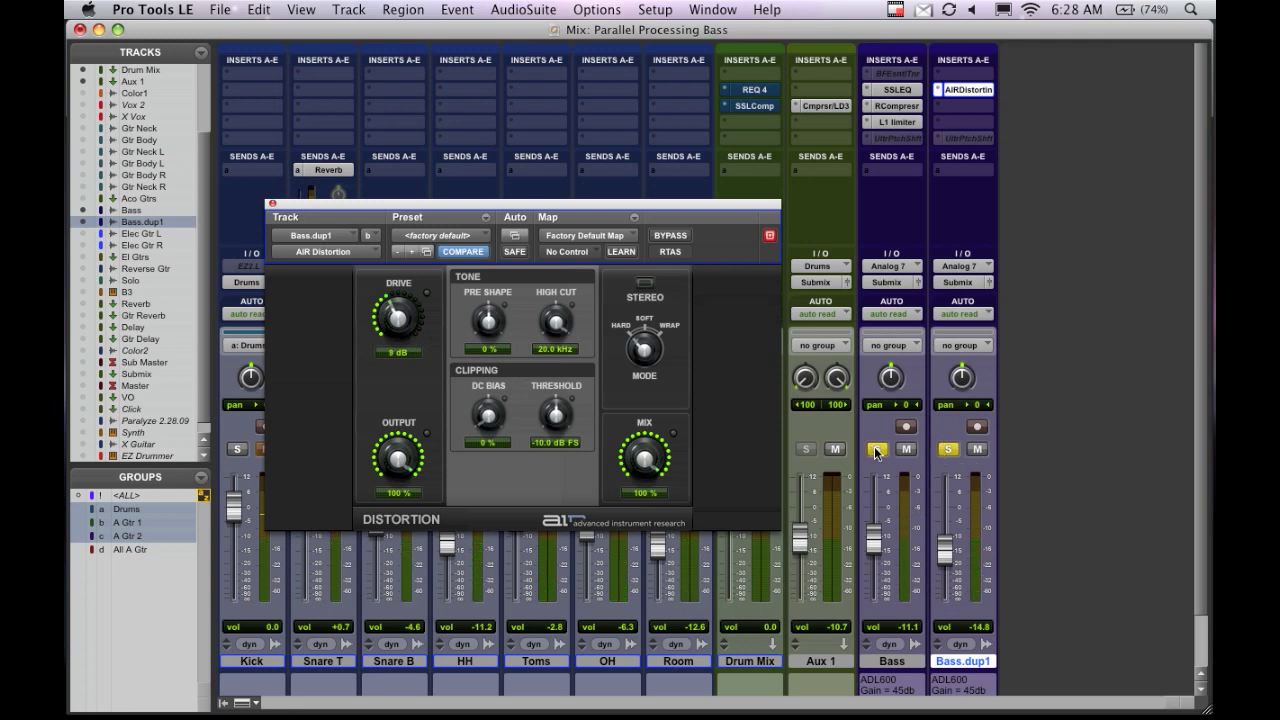
{"action": "left_click", "coordinate": [876, 448]}
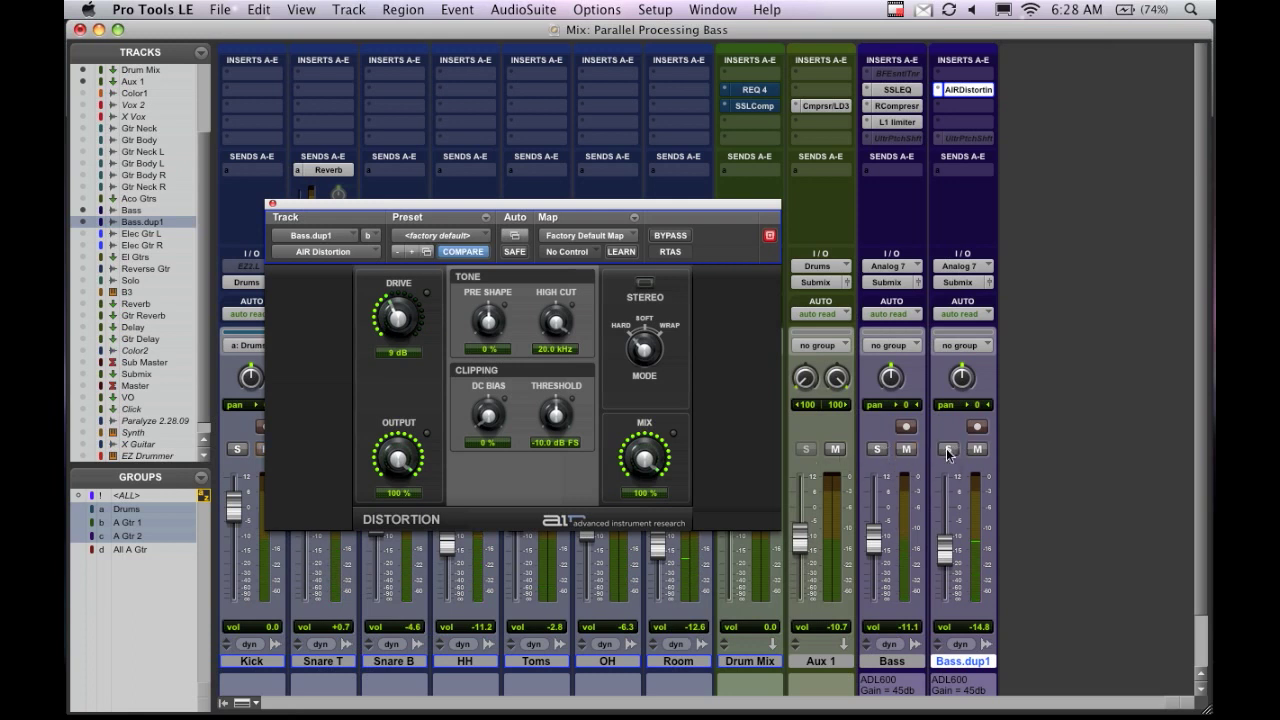
{"action": "left_click", "coordinate": [806, 448]}
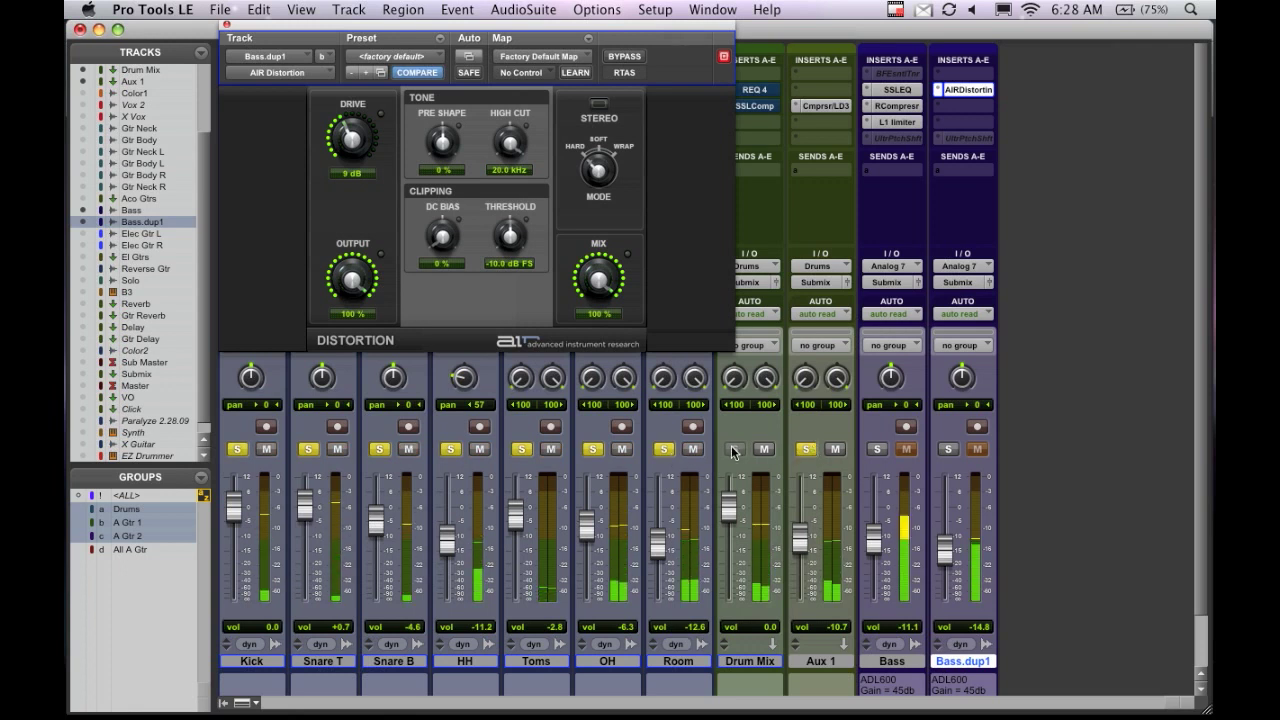
{"action": "left_click", "coordinate": [764, 448]}
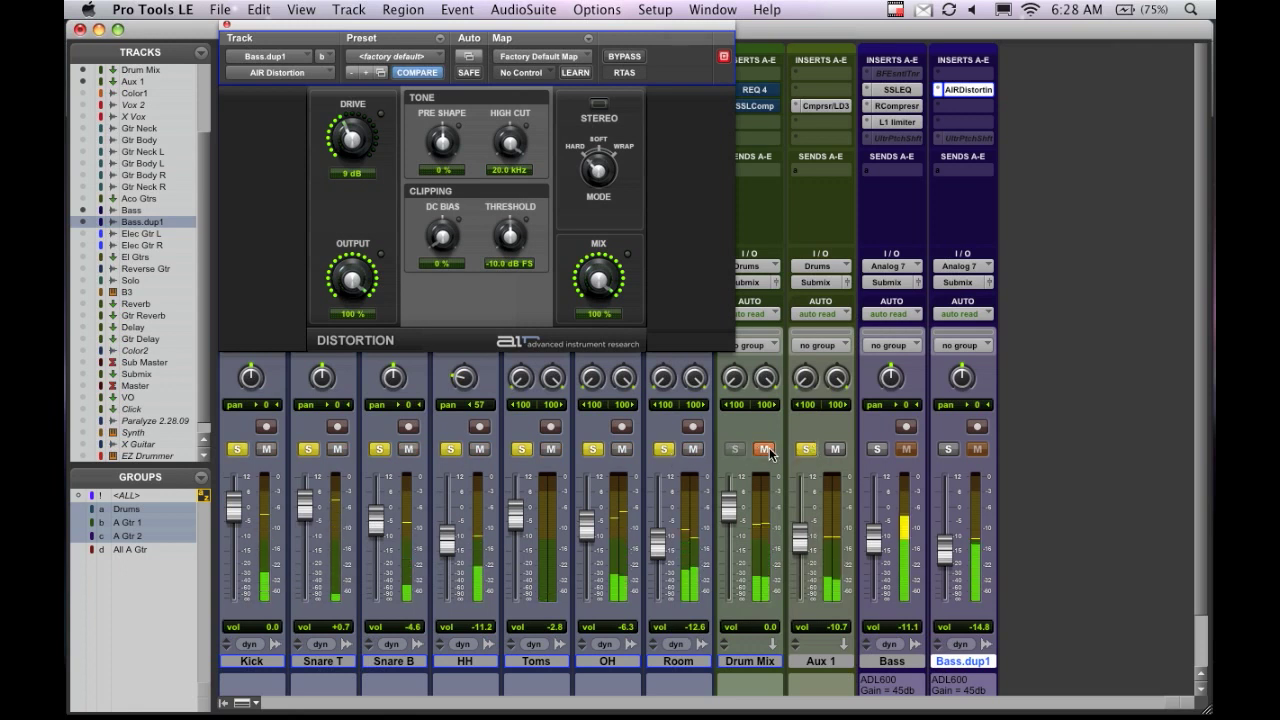
{"action": "left_click", "coordinate": [764, 448]}
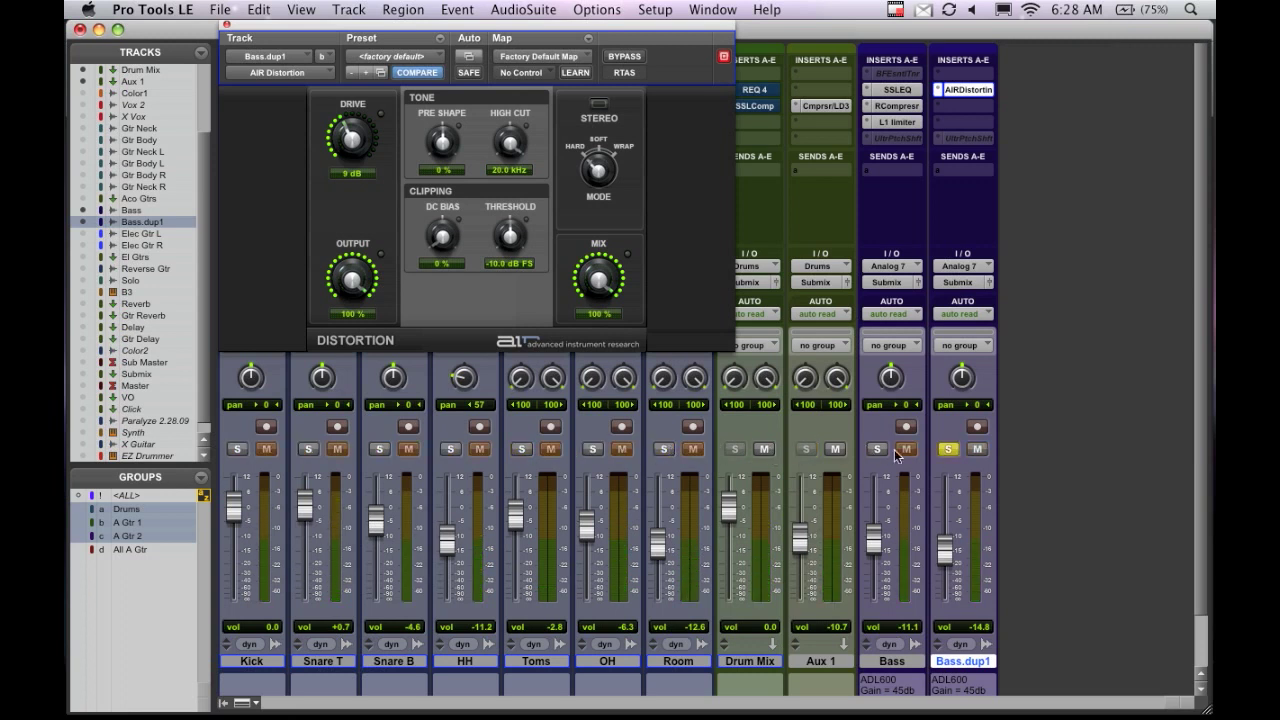
{"action": "left_click", "coordinate": [876, 448]}
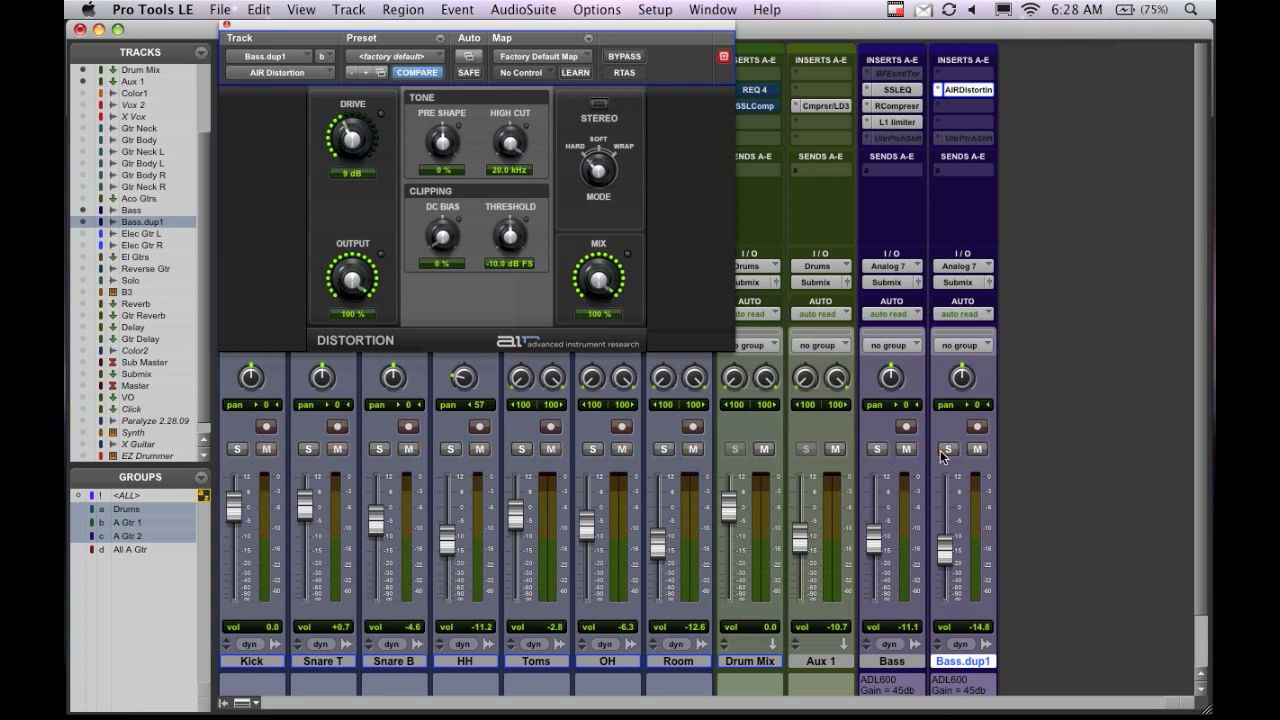
{"action": "mouse_move", "coordinate": [944, 568]}
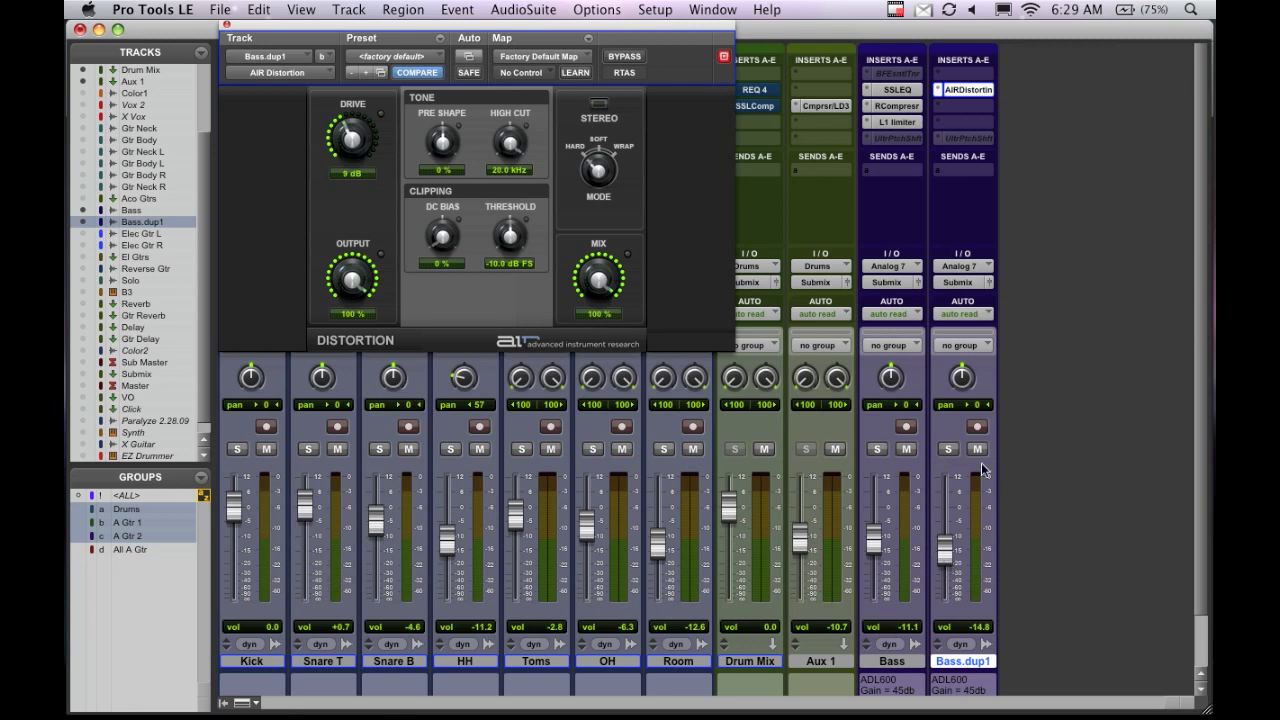
{"action": "mouse_move", "coordinate": [976, 448]}
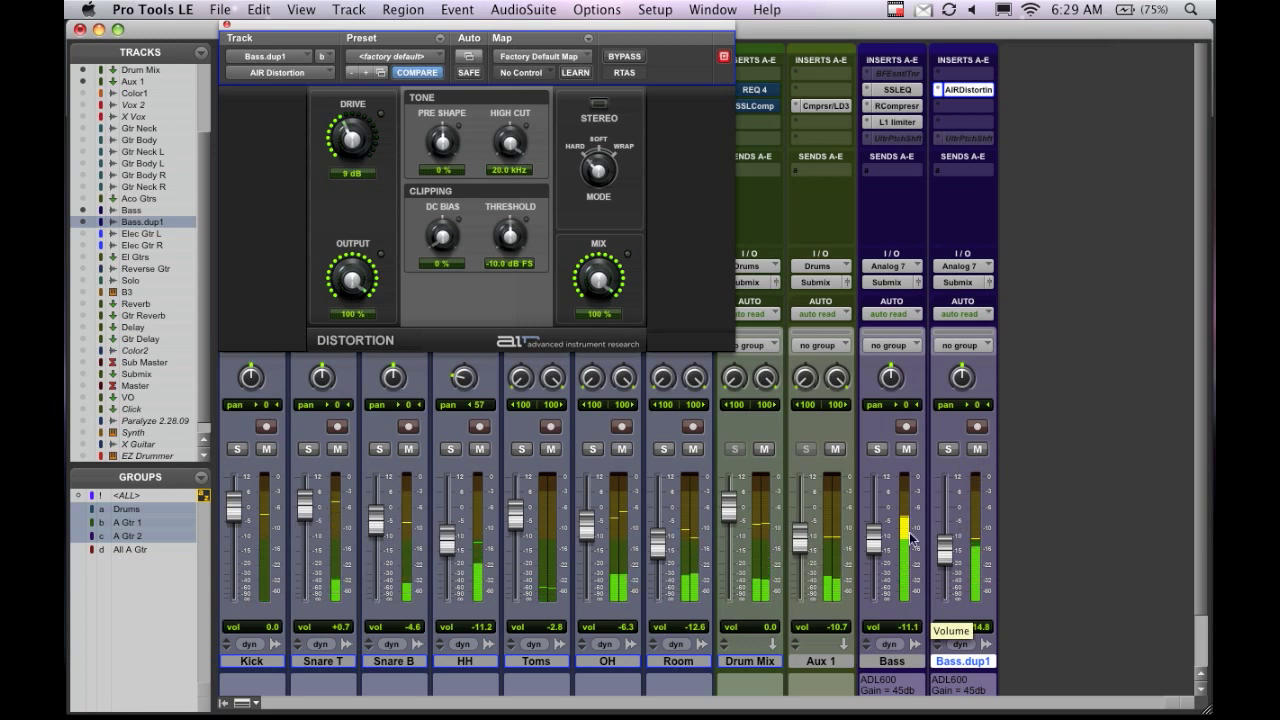
Step: Raise the Bass.dup1 fader to blend the distorted layer much louder into the mix
{"action": "left_click_drag", "start_coordinate": [908, 520], "coordinate": [908, 536]}
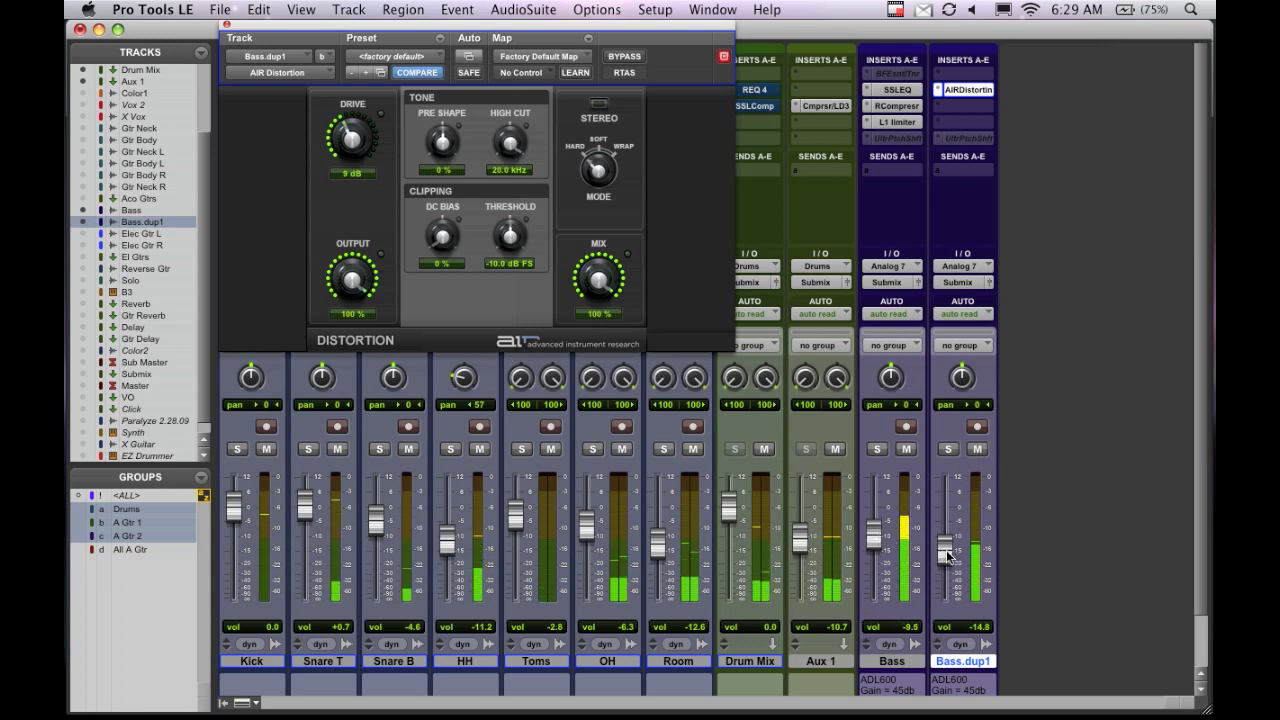
{"action": "left_click_drag", "start_coordinate": [948, 556], "coordinate": [948, 516]}
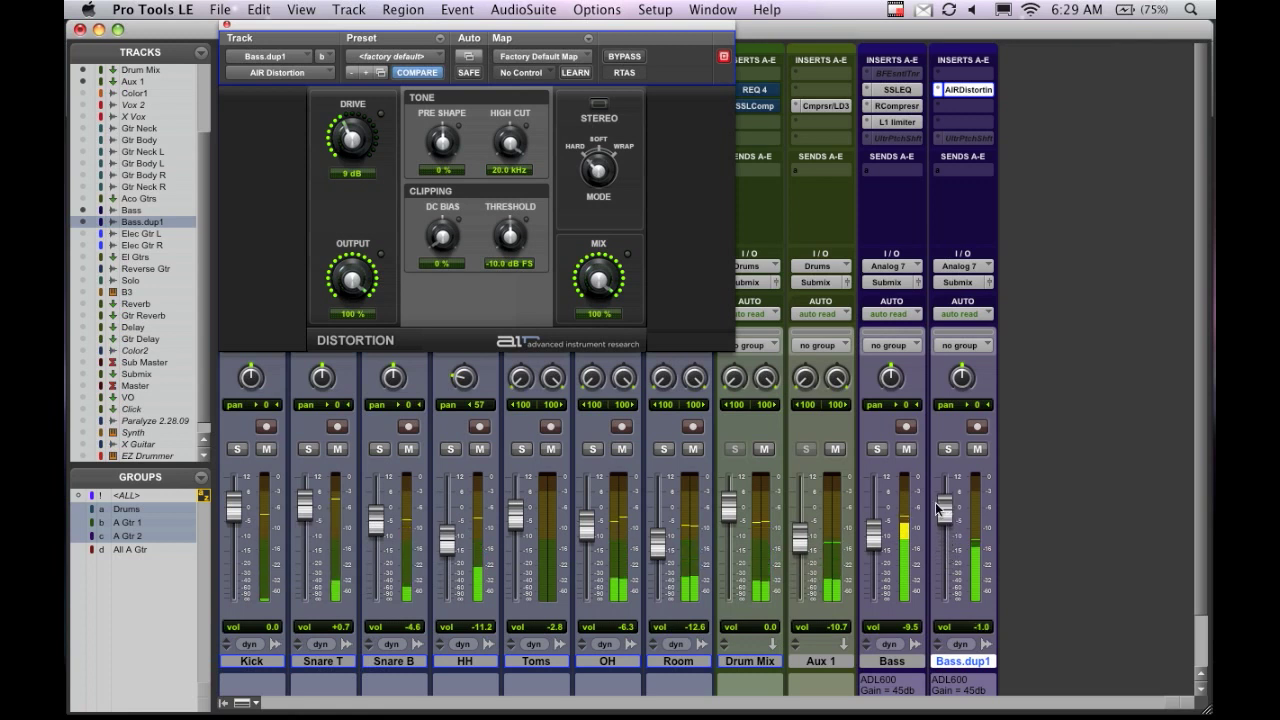
{"action": "left_click_drag", "start_coordinate": [948, 504], "coordinate": [948, 540]}
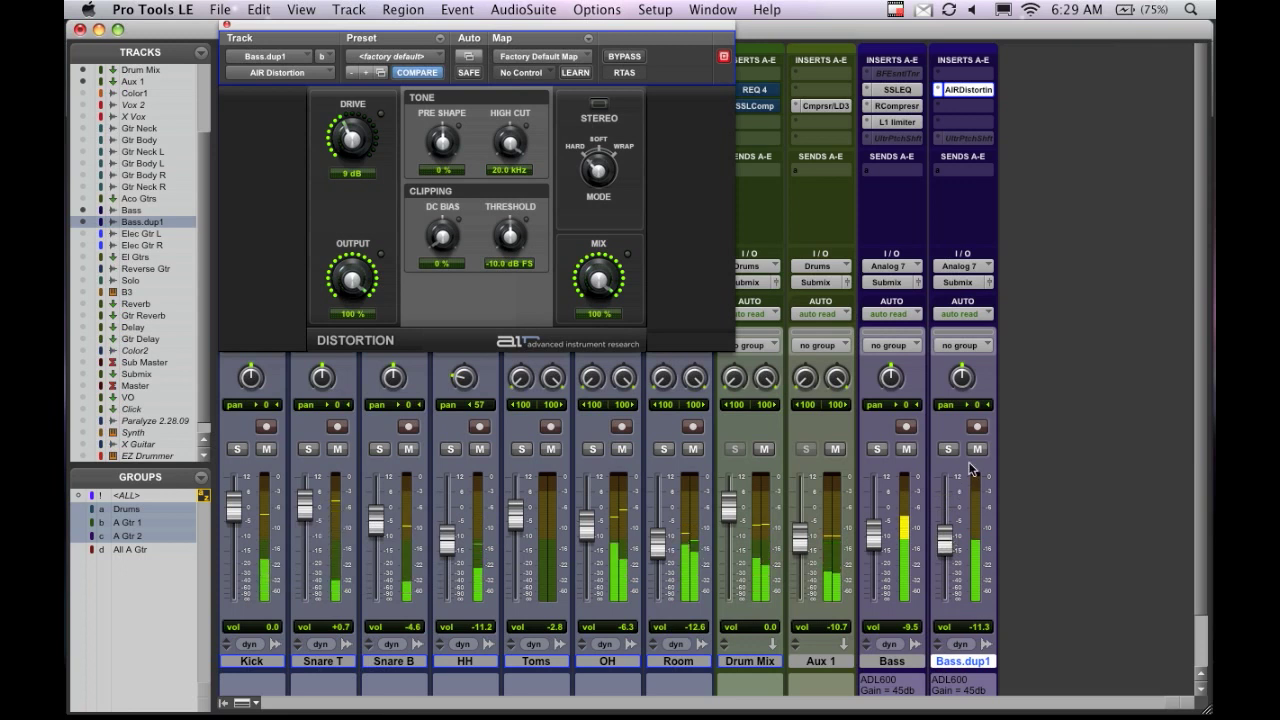
Step: A/B Bass.dup1 muted versus unmuted, then solo it alongside the original Bass
{"action": "left_click", "coordinate": [976, 448]}
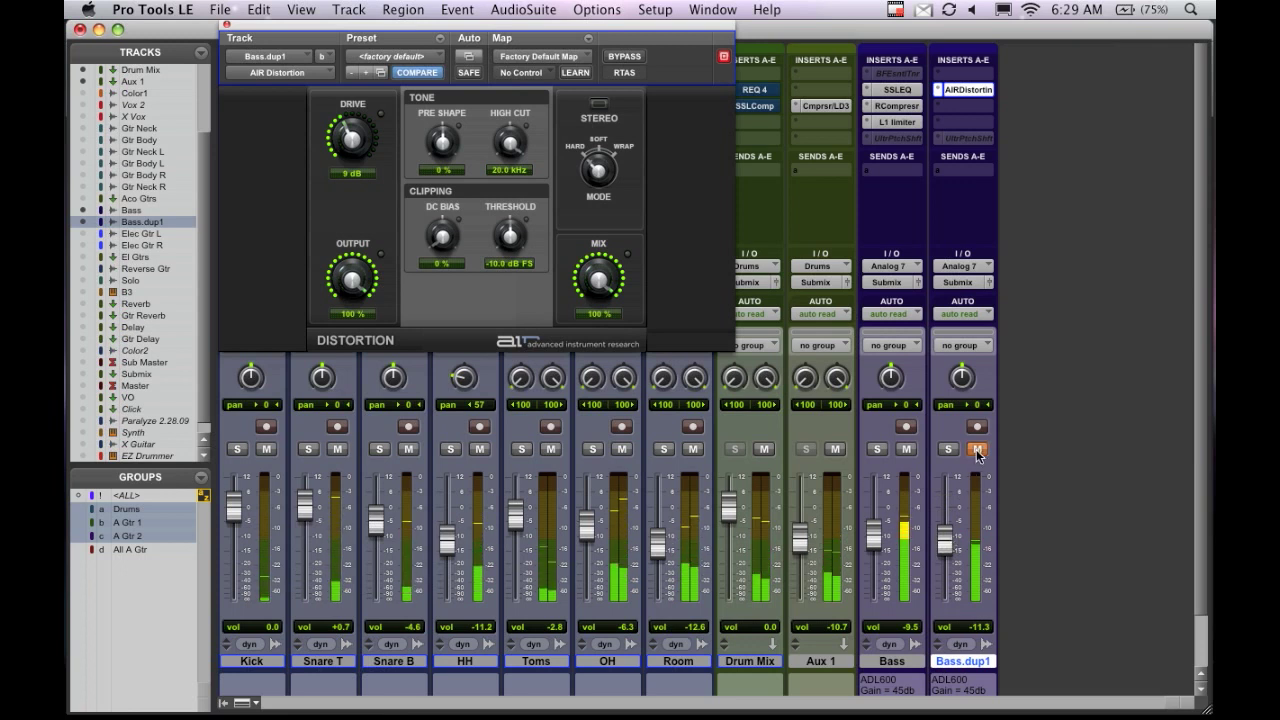
{"action": "mouse_move", "coordinate": [976, 448]}
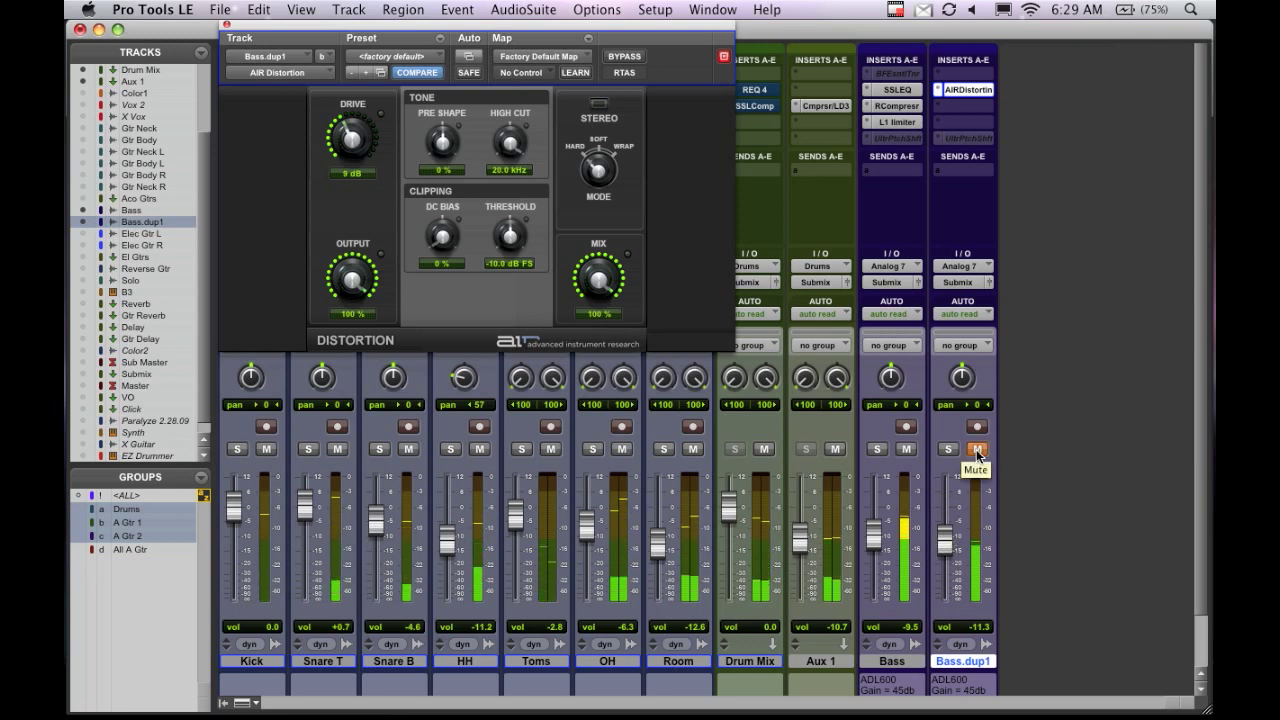
{"action": "left_click", "coordinate": [976, 448]}
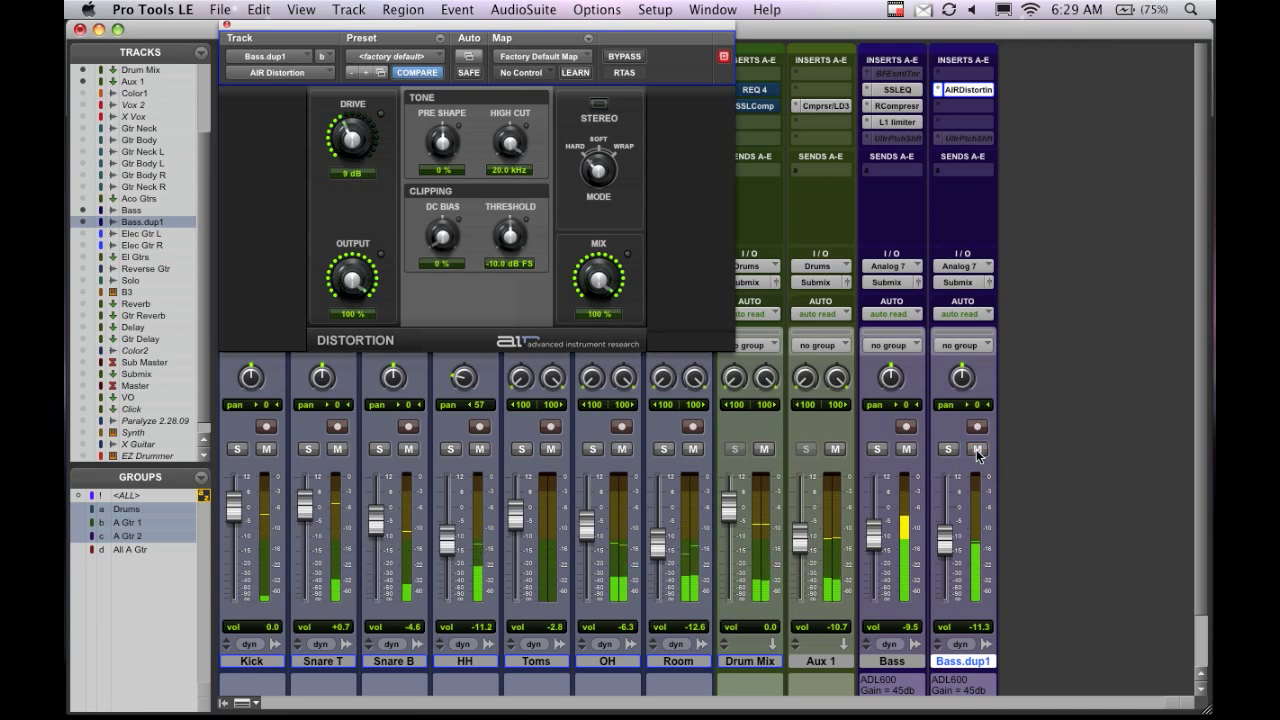
{"action": "mouse_move", "coordinate": [976, 448]}
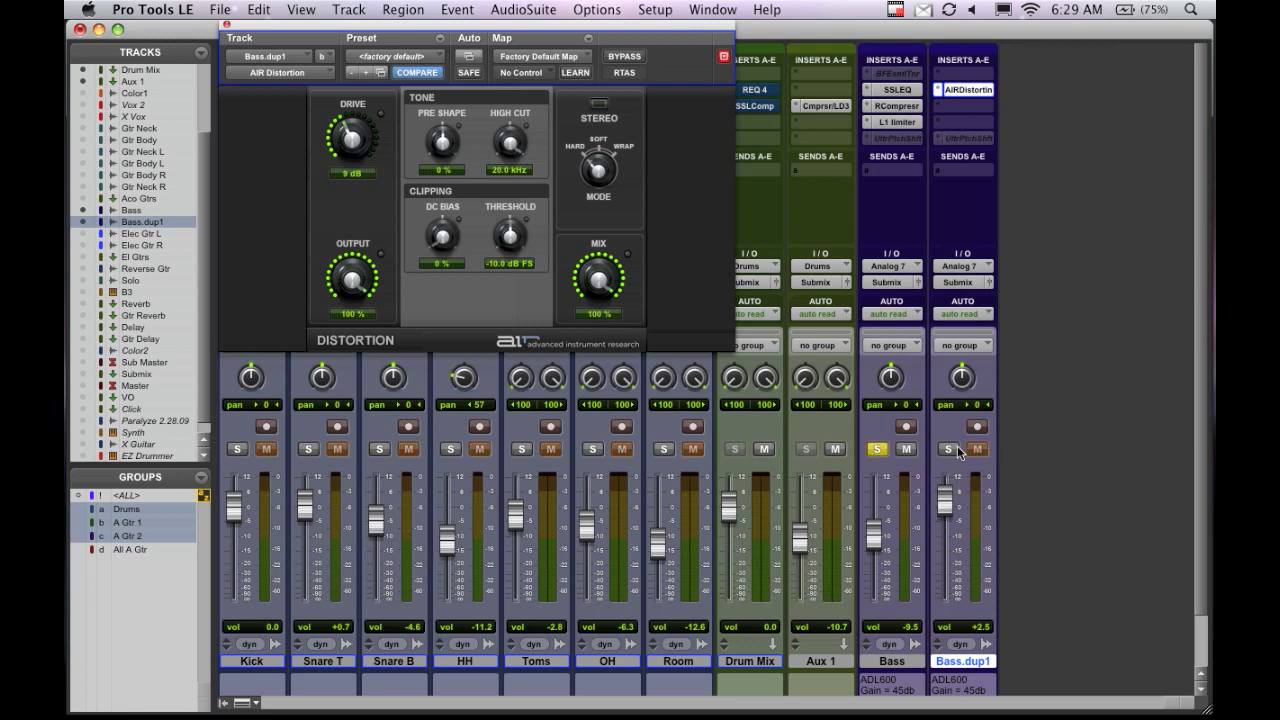
{"action": "left_click", "coordinate": [948, 448]}
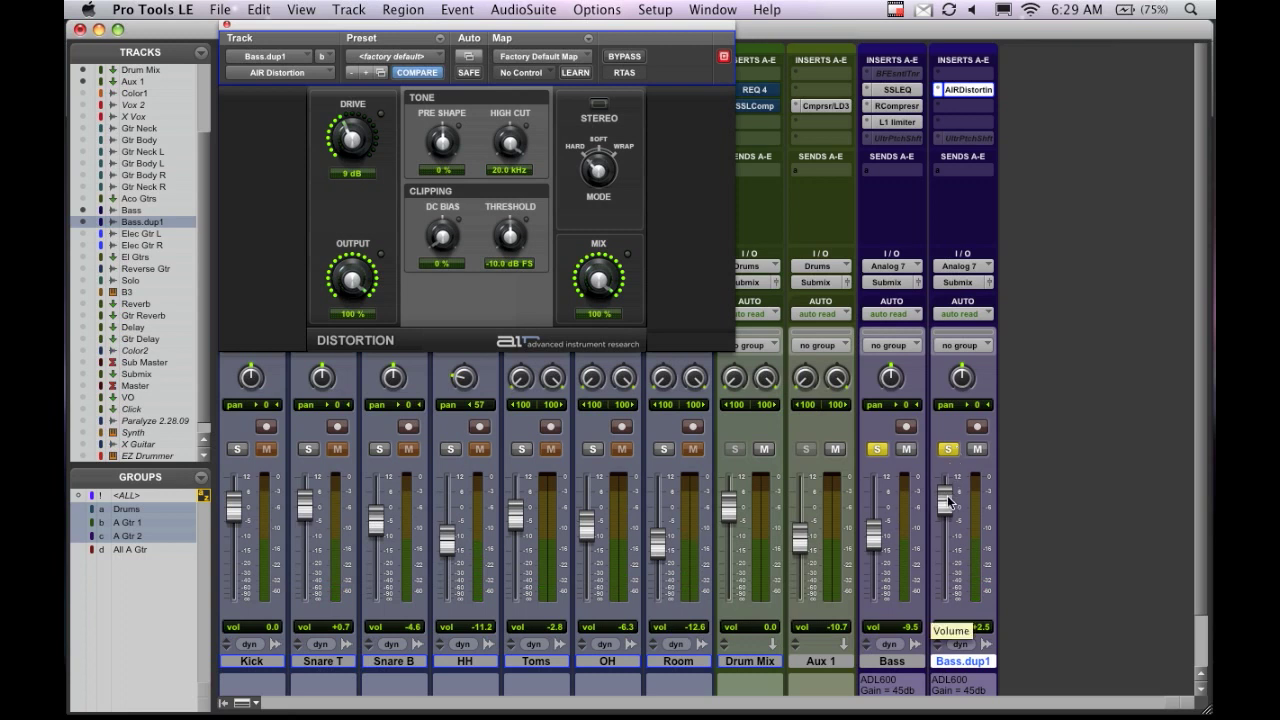
Step: Ease the Bass.dup1 fader down to about -7.4 in the full mix, muting it to compare
{"action": "left_click_drag", "start_coordinate": [948, 500], "coordinate": [948, 524]}
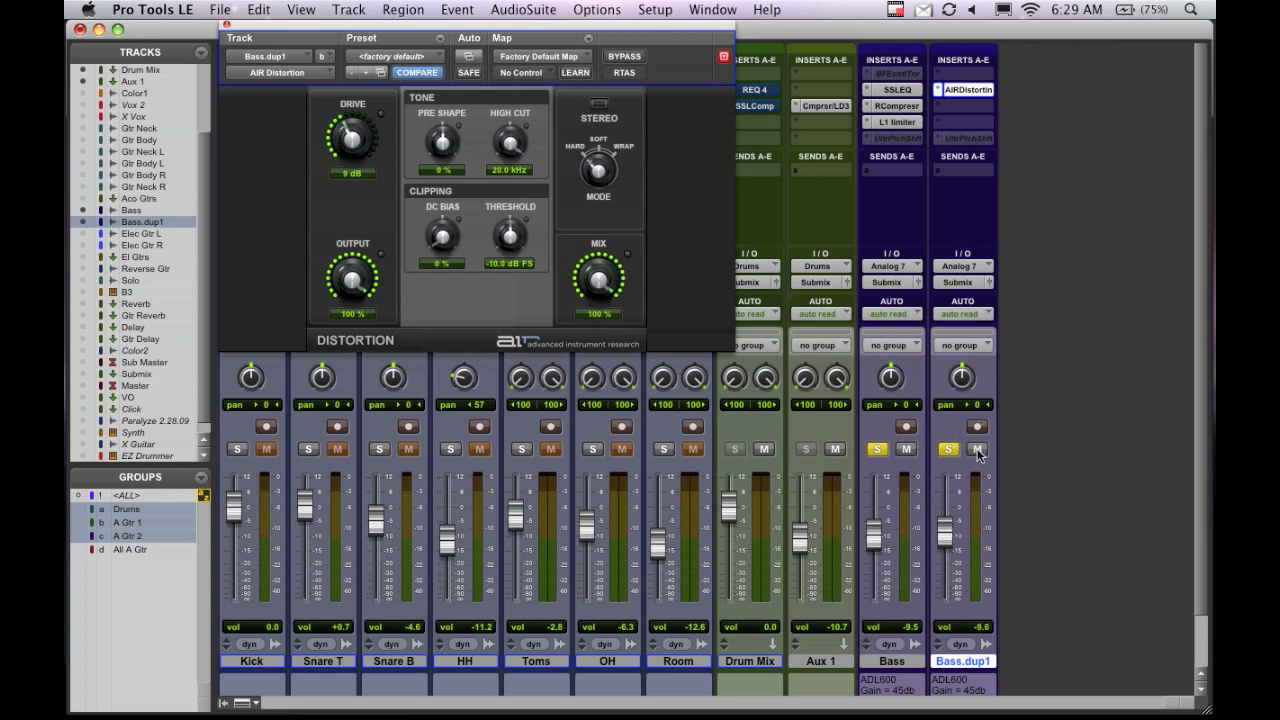
{"action": "mouse_move", "coordinate": [978, 448]}
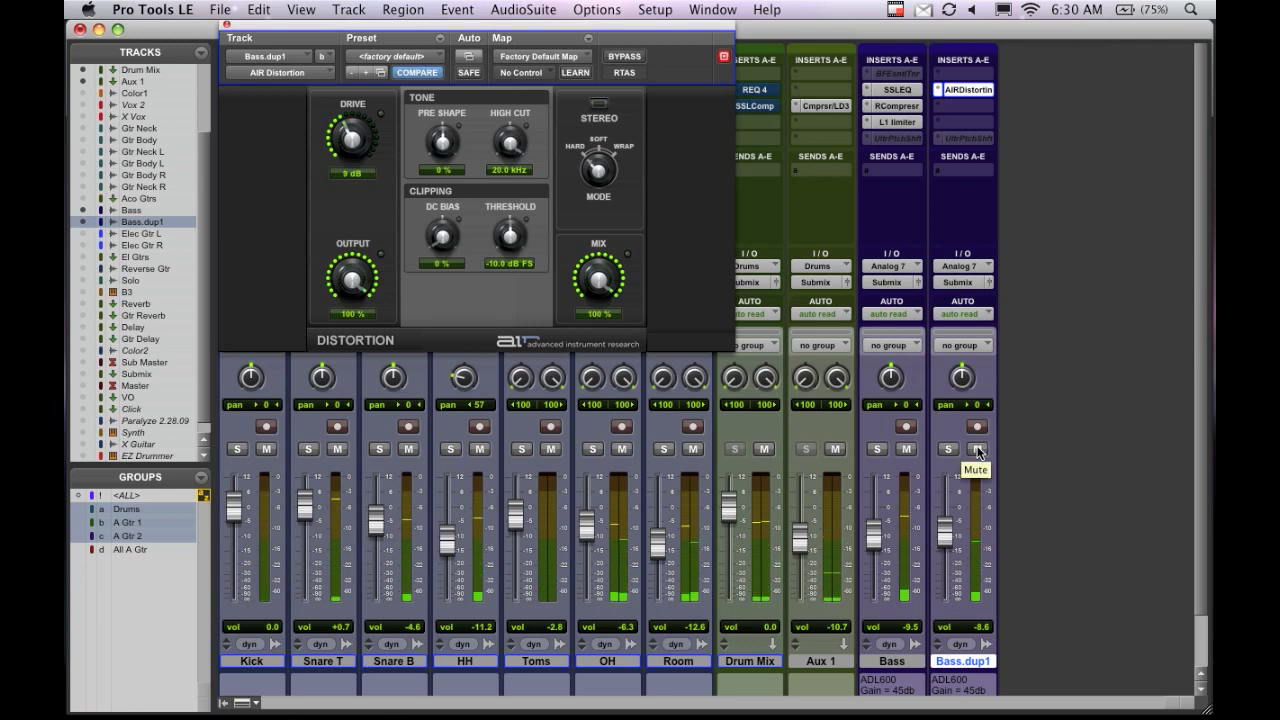
{"action": "left_click", "coordinate": [976, 448]}
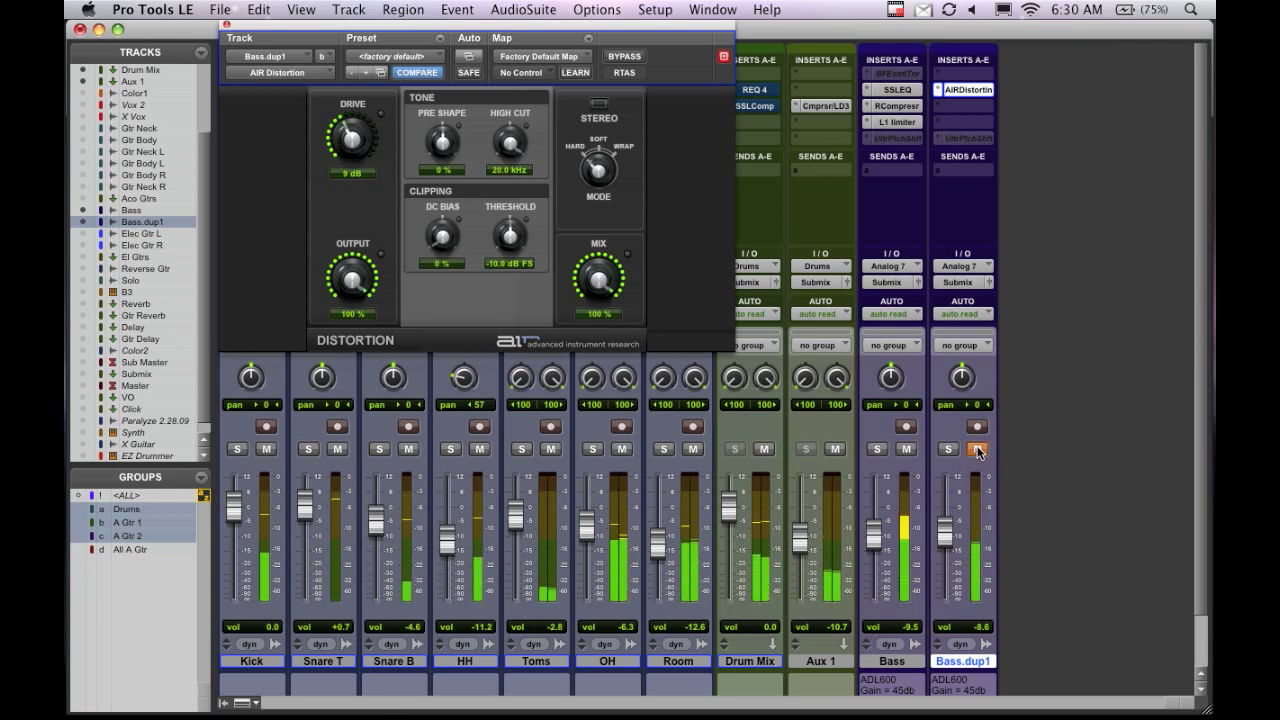
{"action": "mouse_move", "coordinate": [976, 448]}
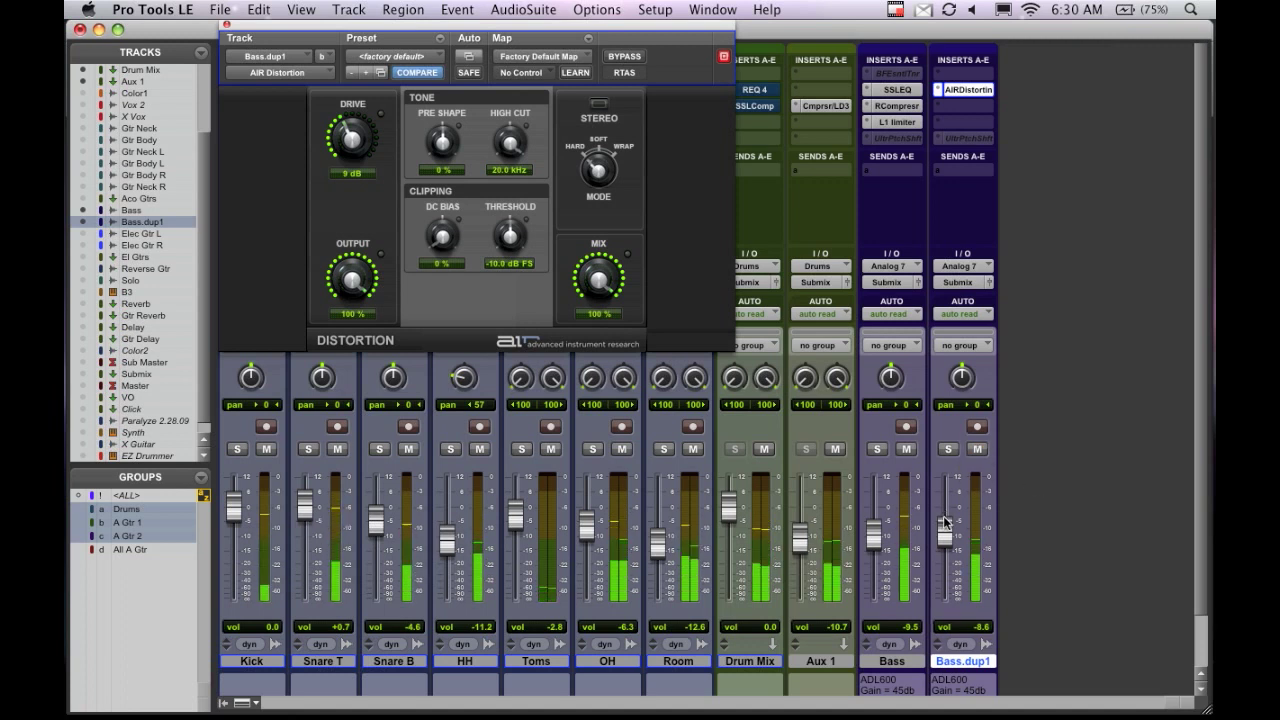
{"action": "left_click_drag", "start_coordinate": [948, 540], "coordinate": [948, 524]}
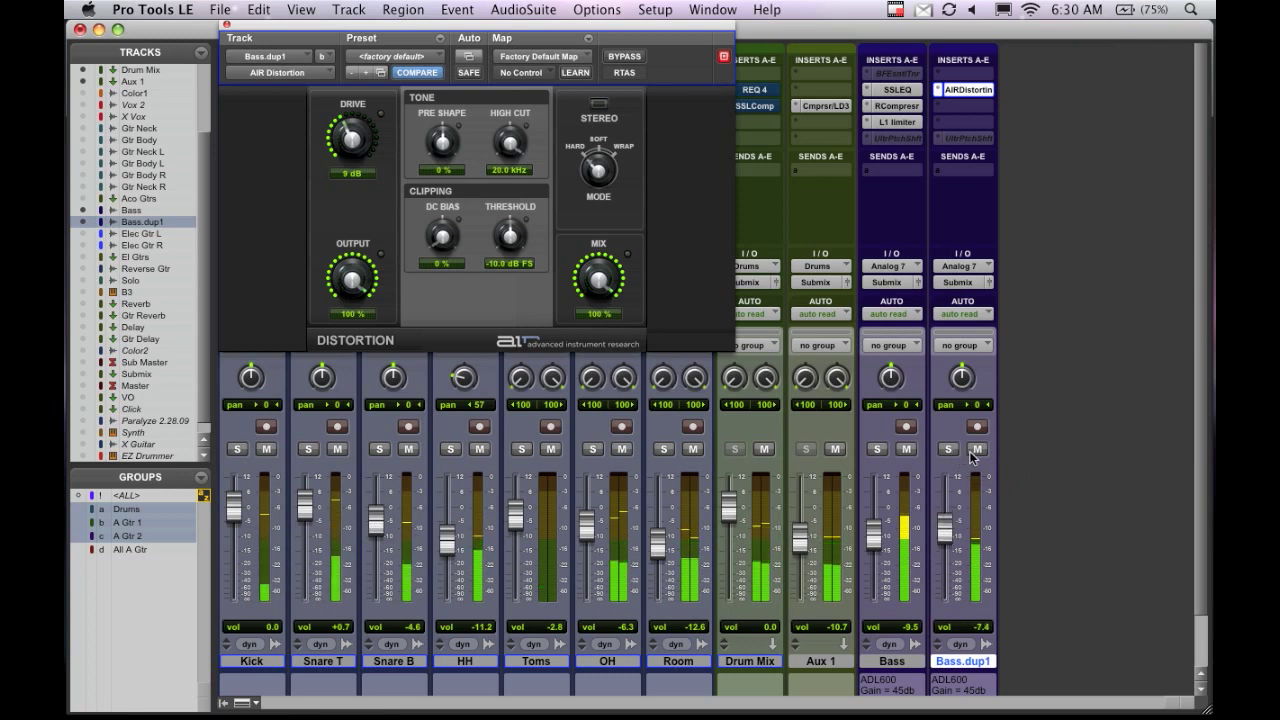
Step: Toggle Bass.dup1's mute for comparison and leave the distorted layer muted
{"action": "left_click", "coordinate": [976, 448]}
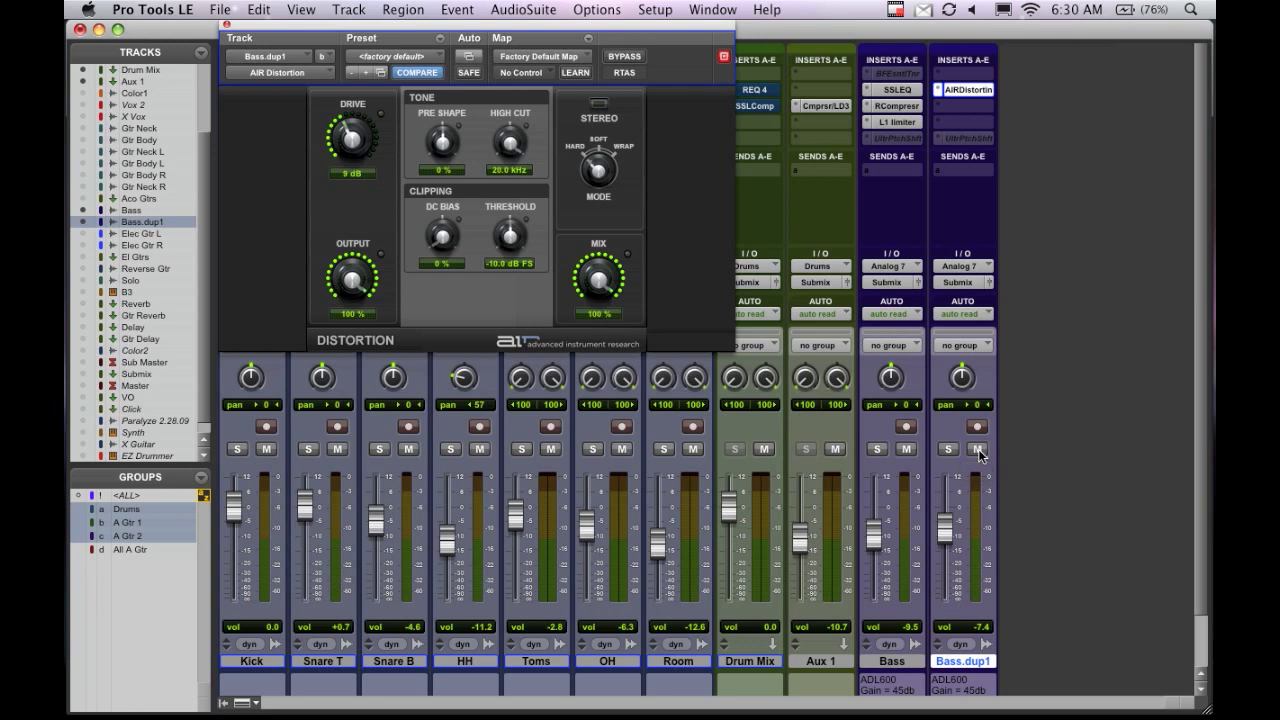
{"action": "mouse_move", "coordinate": [978, 452]}
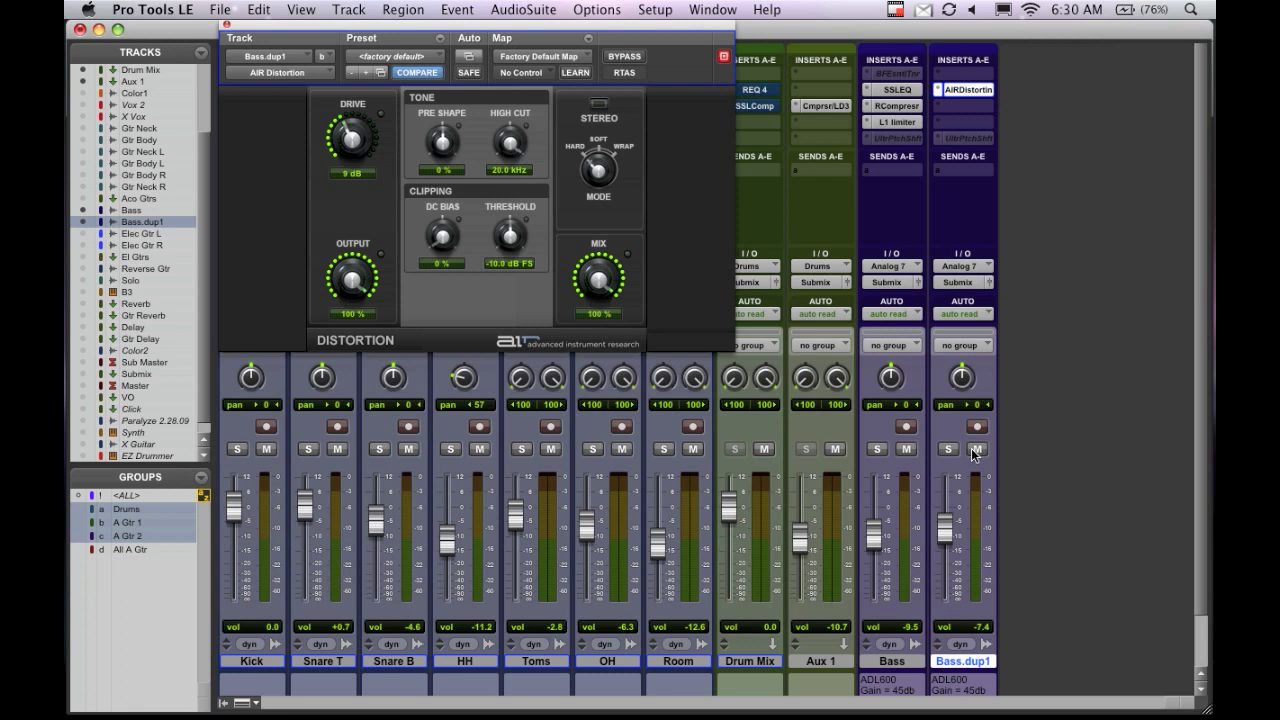
{"action": "mouse_move", "coordinate": [976, 448]}
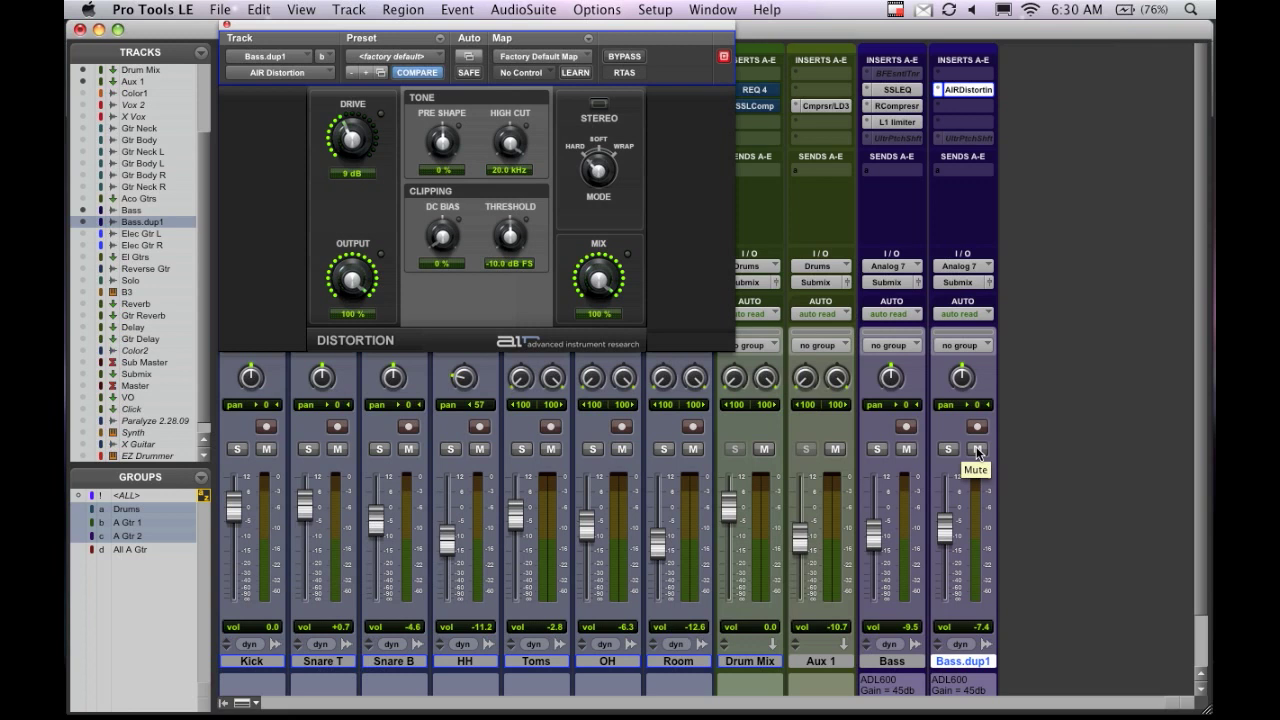
{"action": "left_click", "coordinate": [976, 448]}
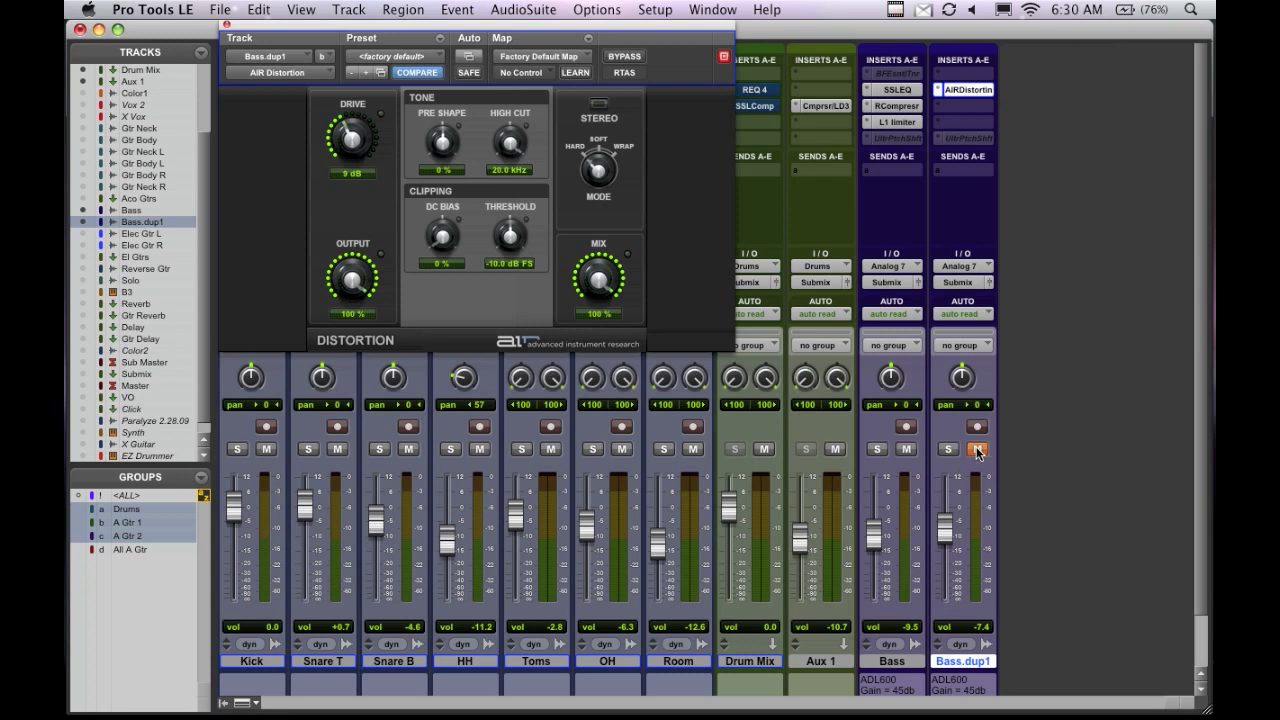
{"action": "mouse_move", "coordinate": [976, 448]}
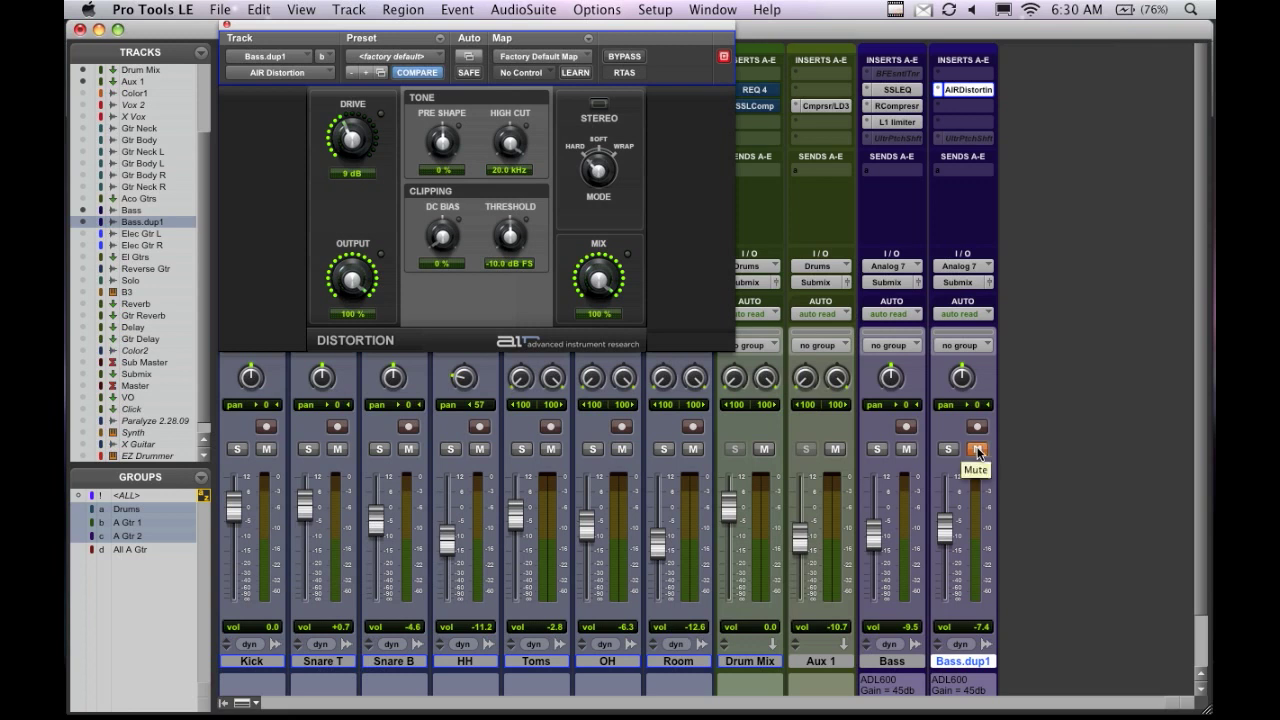